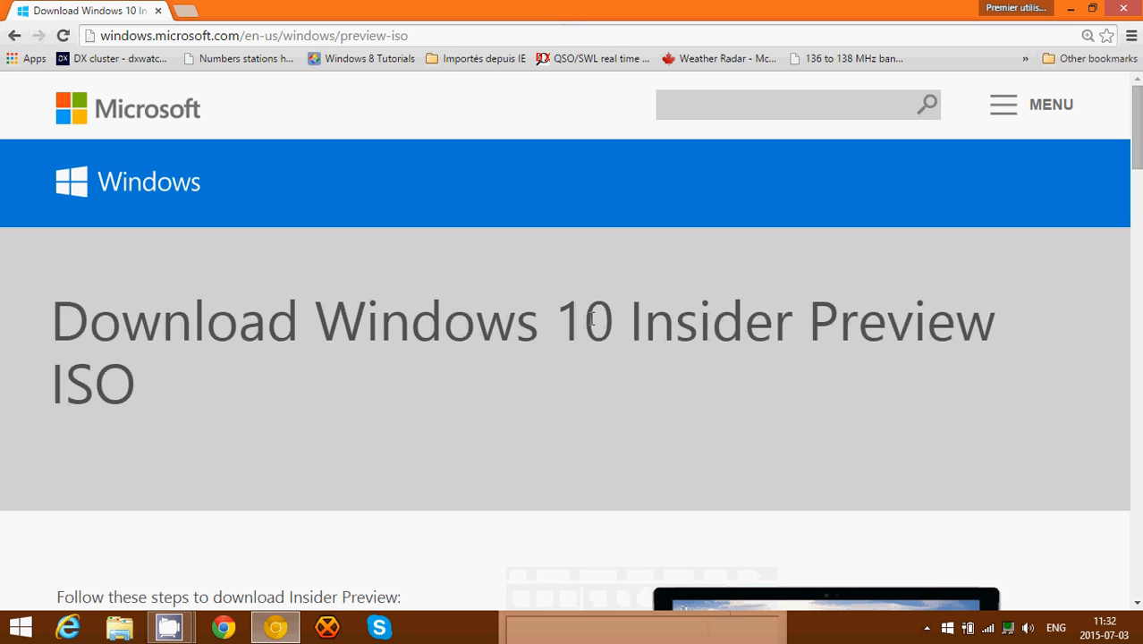
Scroll the page to the Download links section showing the product key and languages
scroll(down, 3)
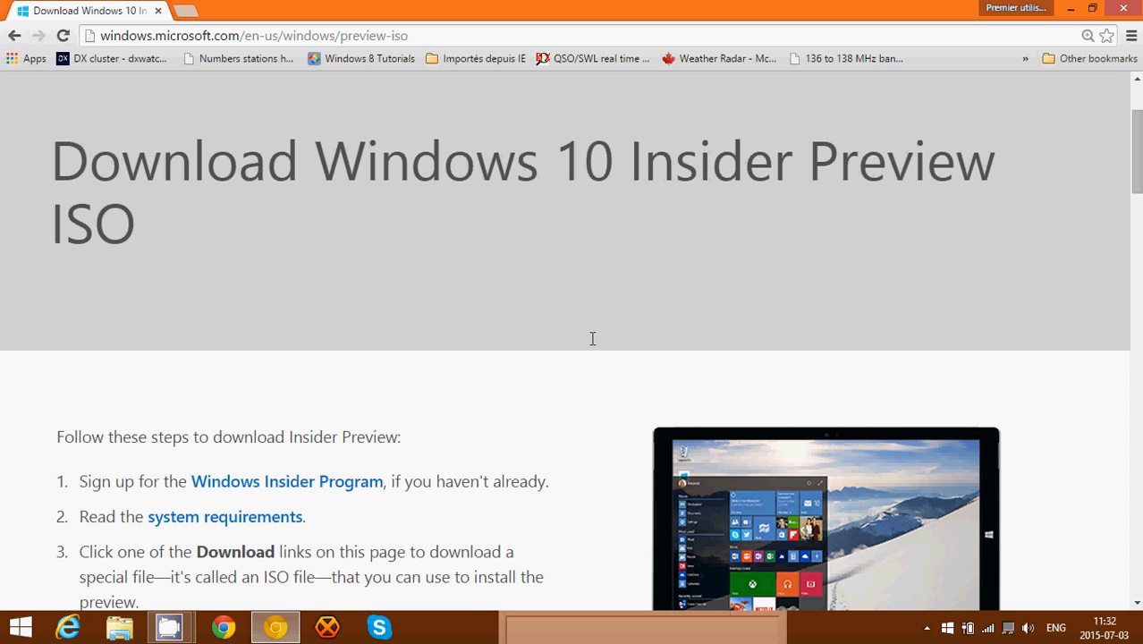
mouse_move(465, 301)
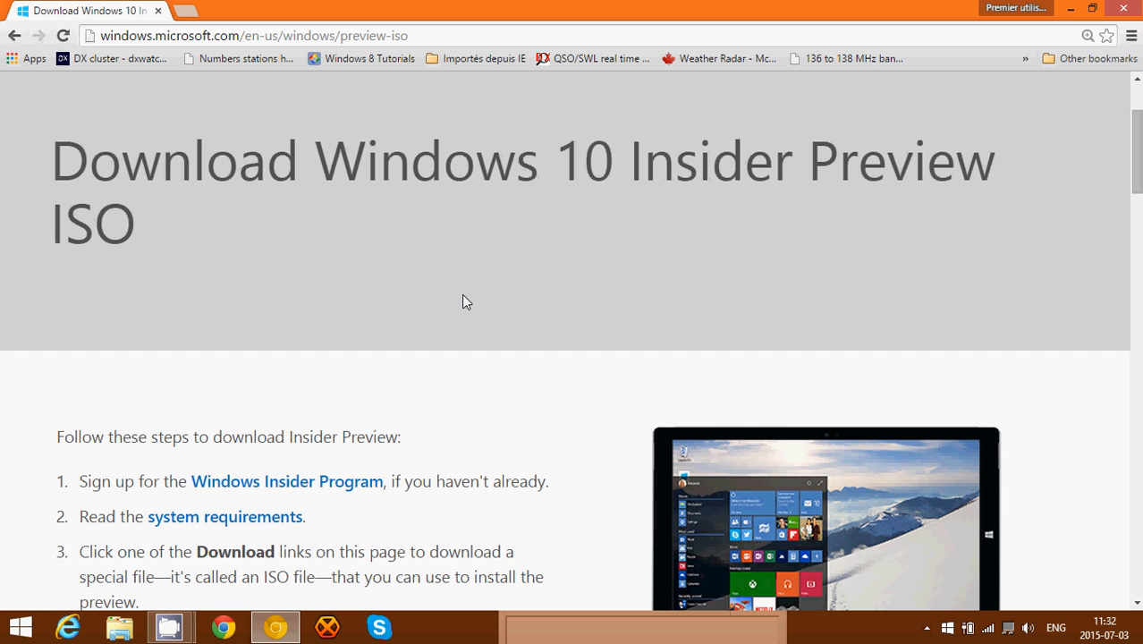
scroll(down, 3)
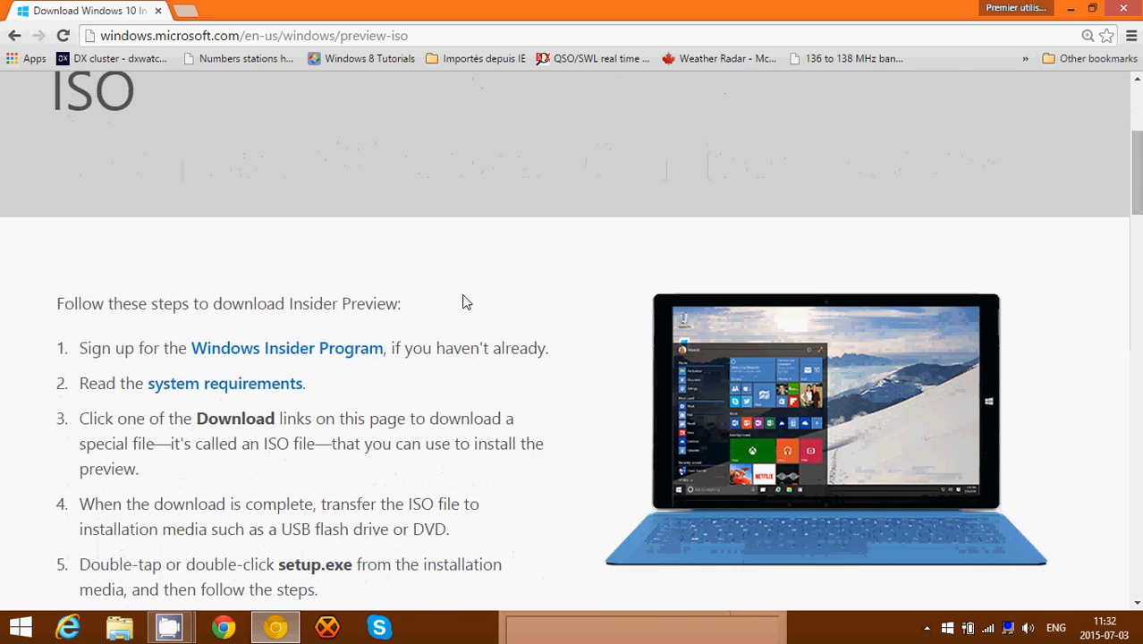
scroll(down, 3)
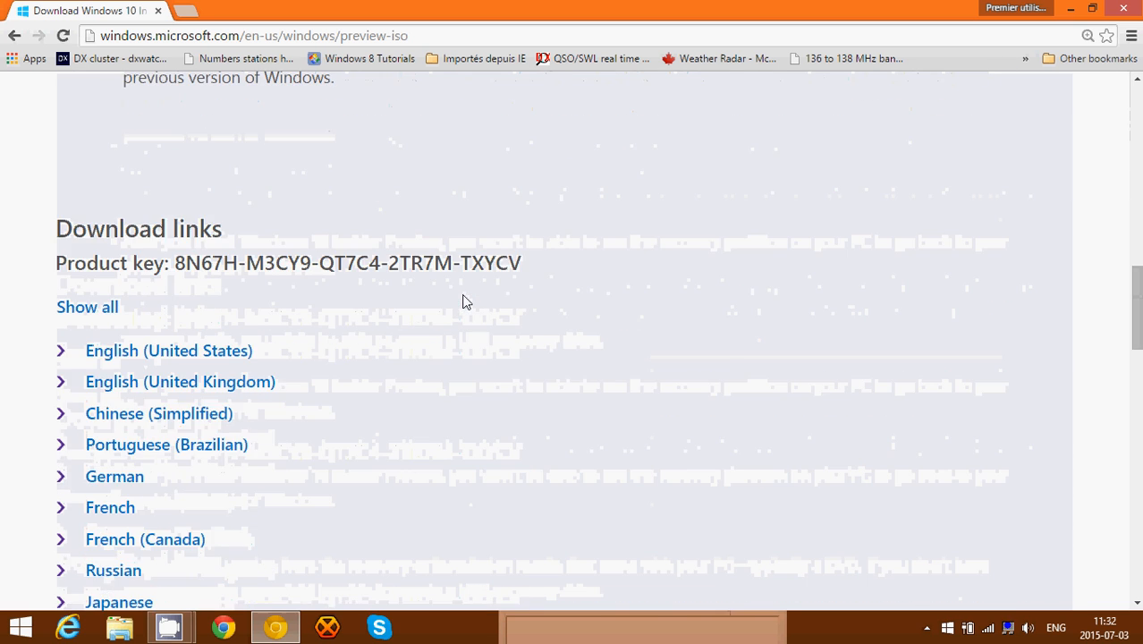
scroll(down, 3)
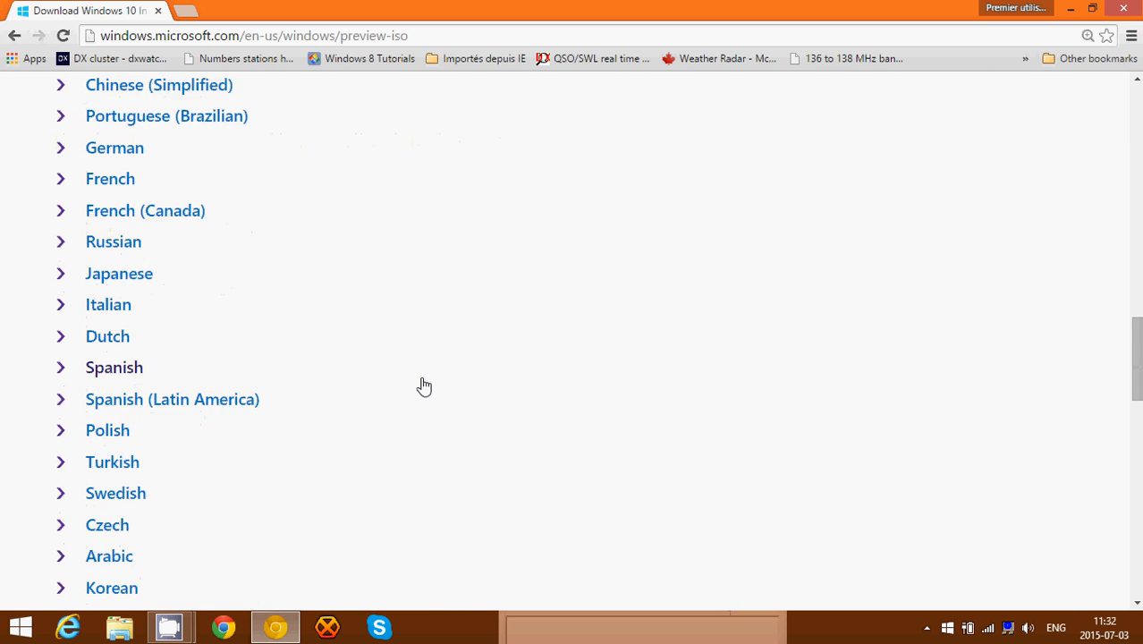
scroll(up, 3)
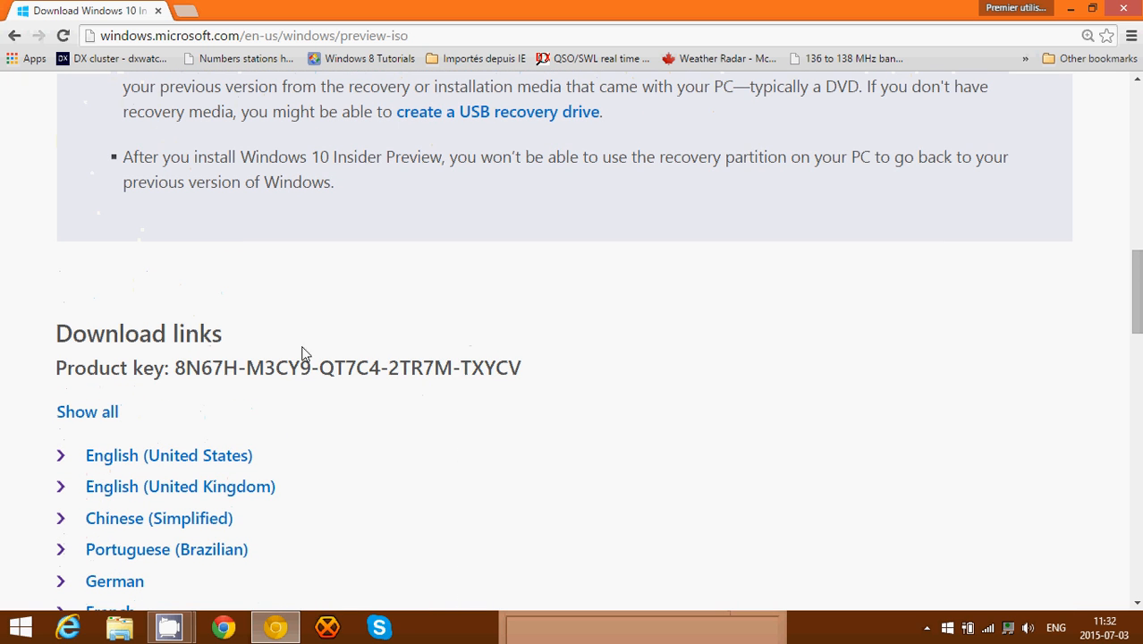
scroll(up, 3)
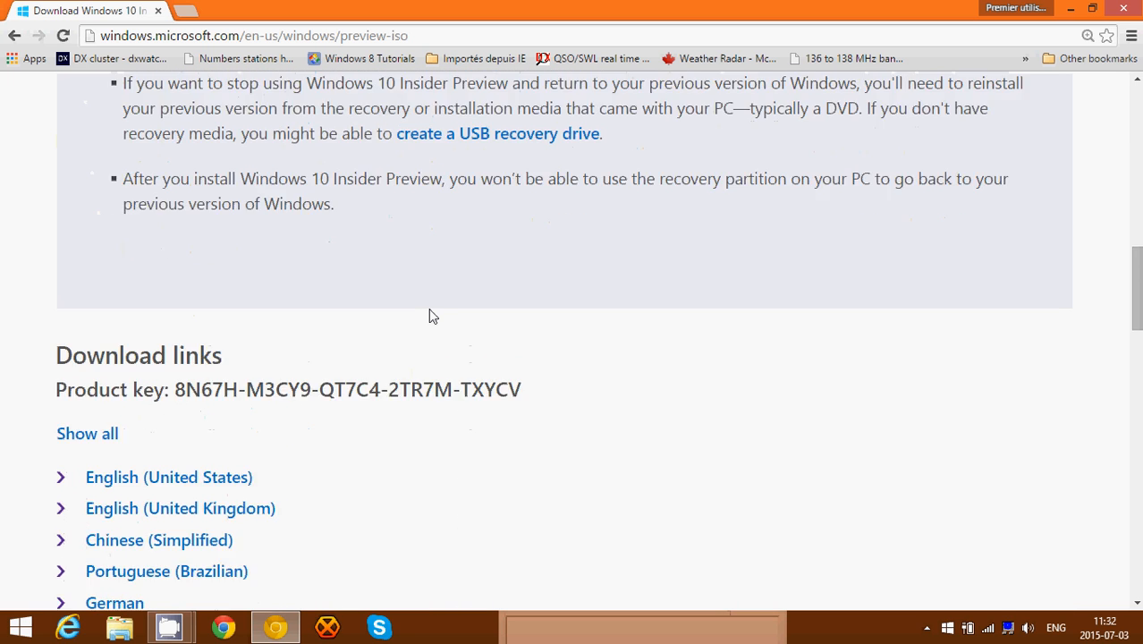
scroll(down, 3)
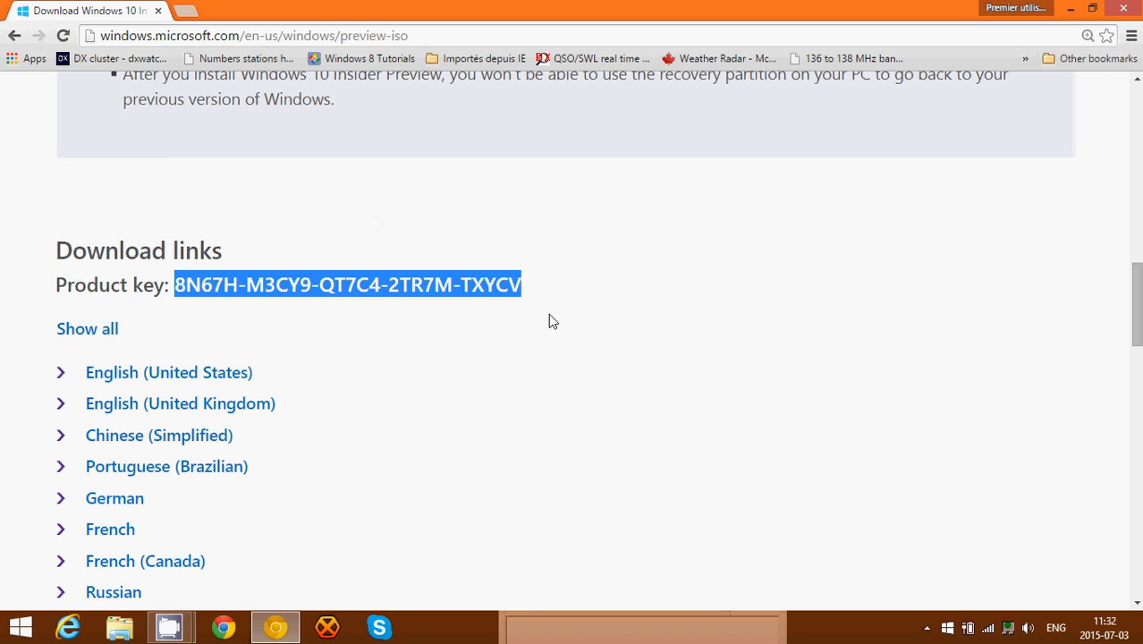
mouse_move(525, 403)
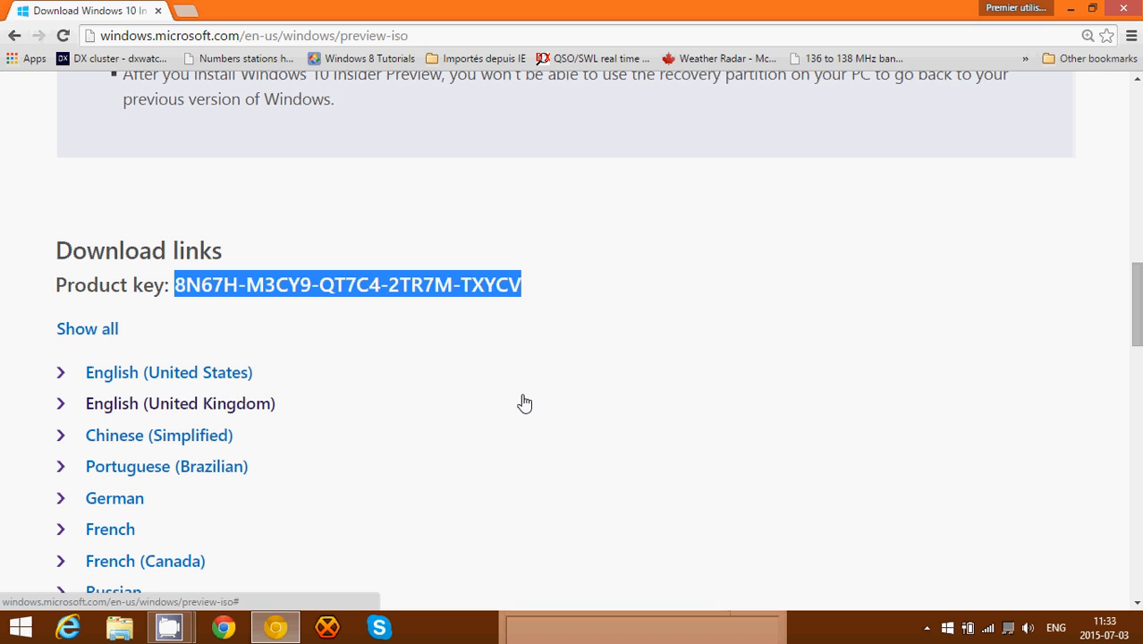
mouse_move(219, 373)
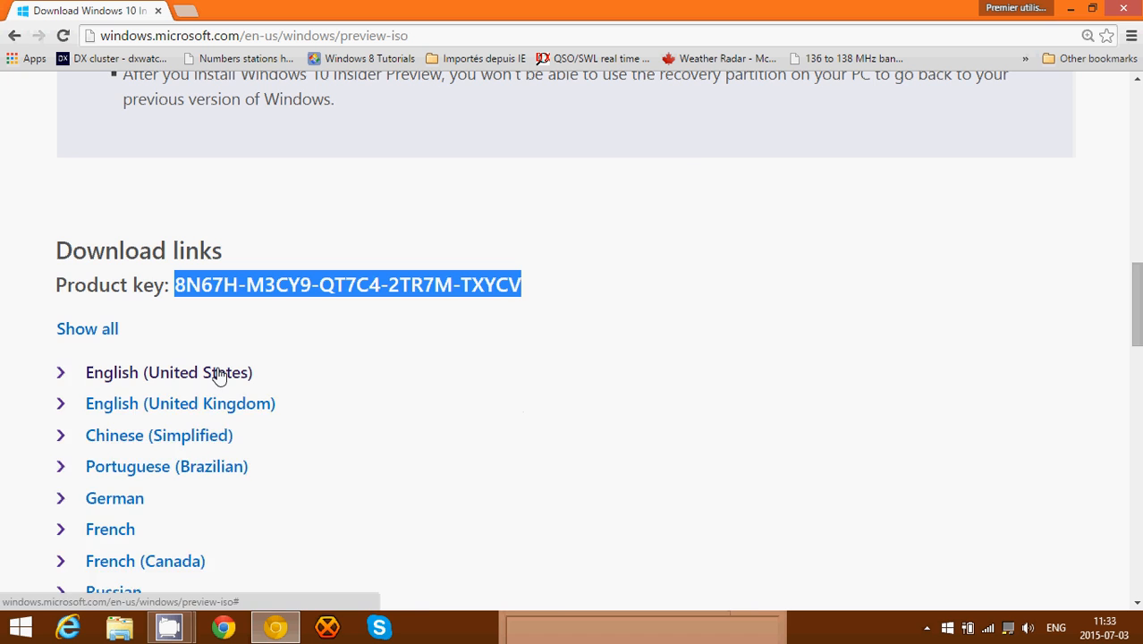
Expand English (United States) to list the x64 and x86 build 10162 downloads
click(169, 372)
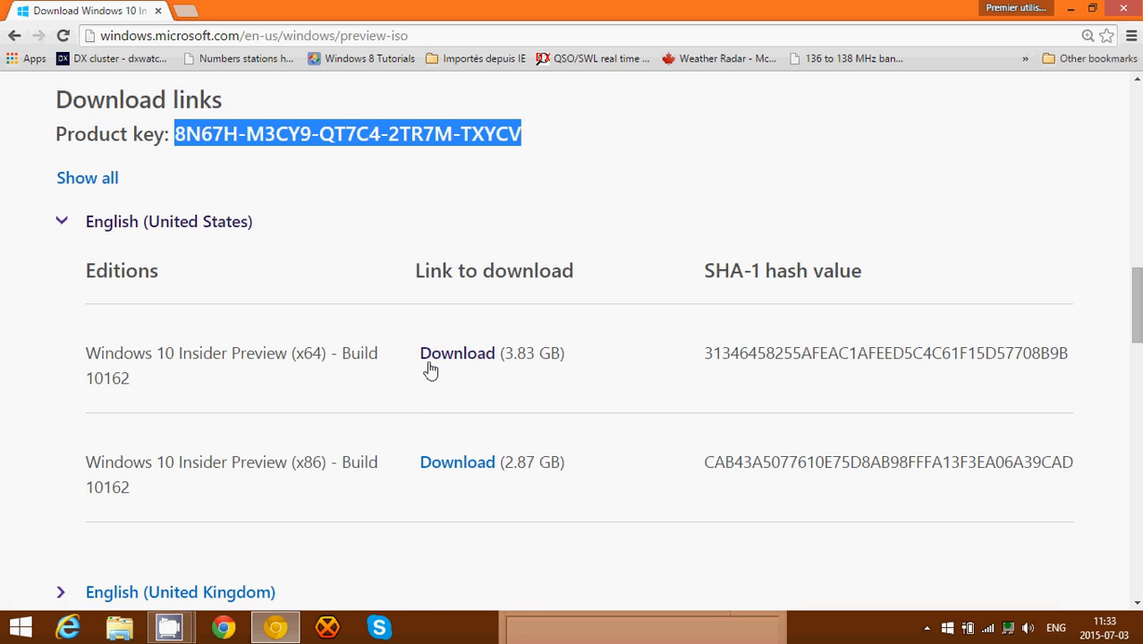
mouse_move(481, 403)
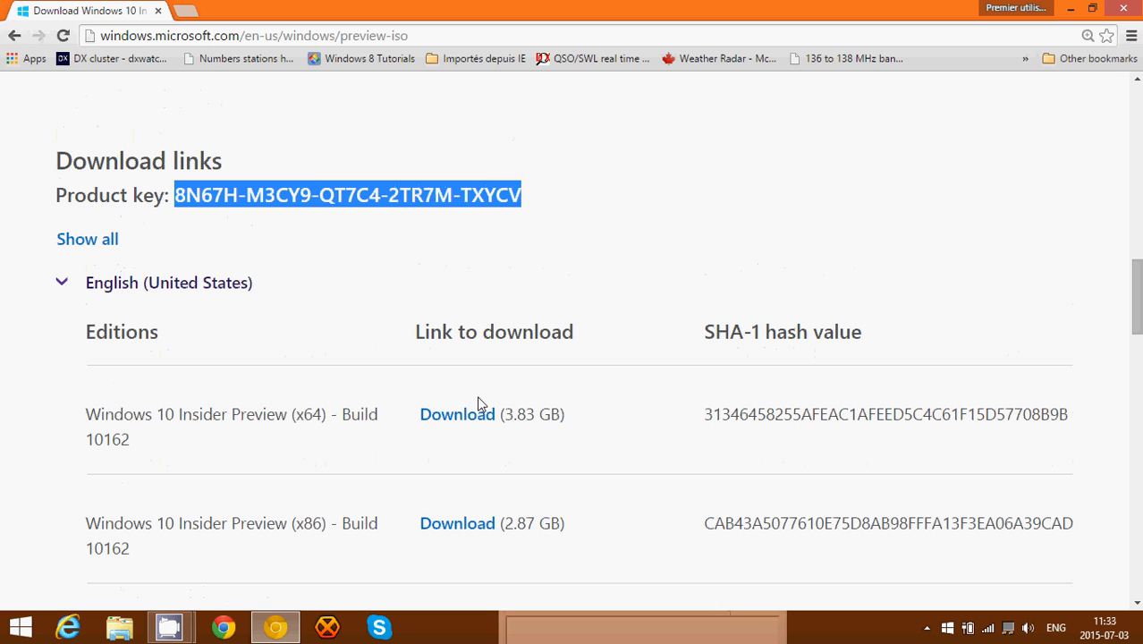
scroll(up, 3)
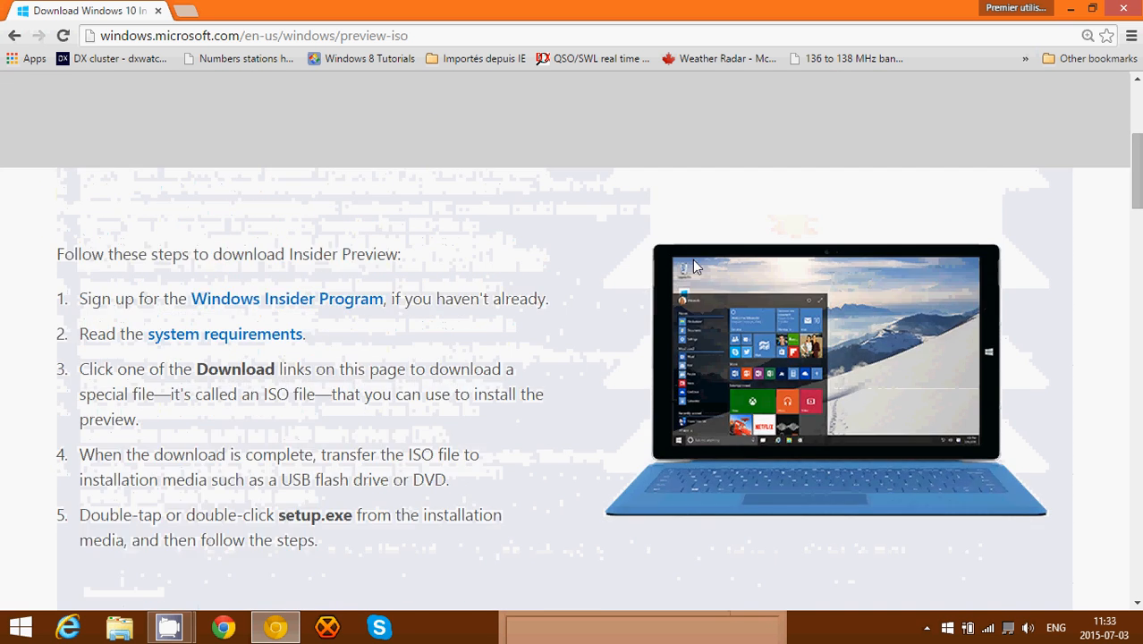
scroll(up, 3)
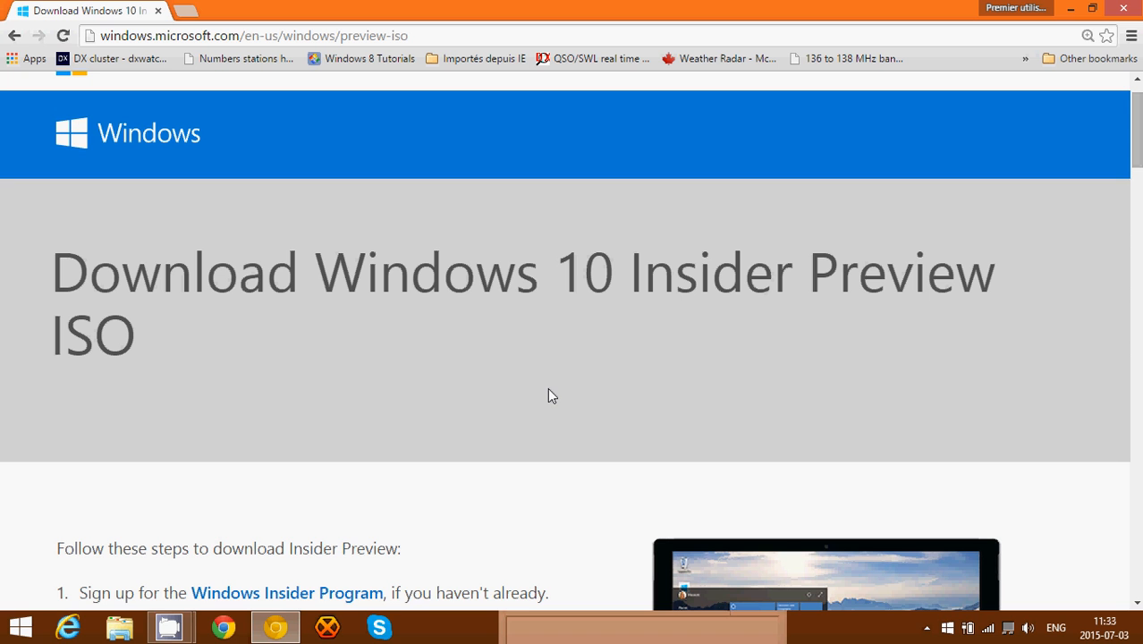
mouse_move(464, 406)
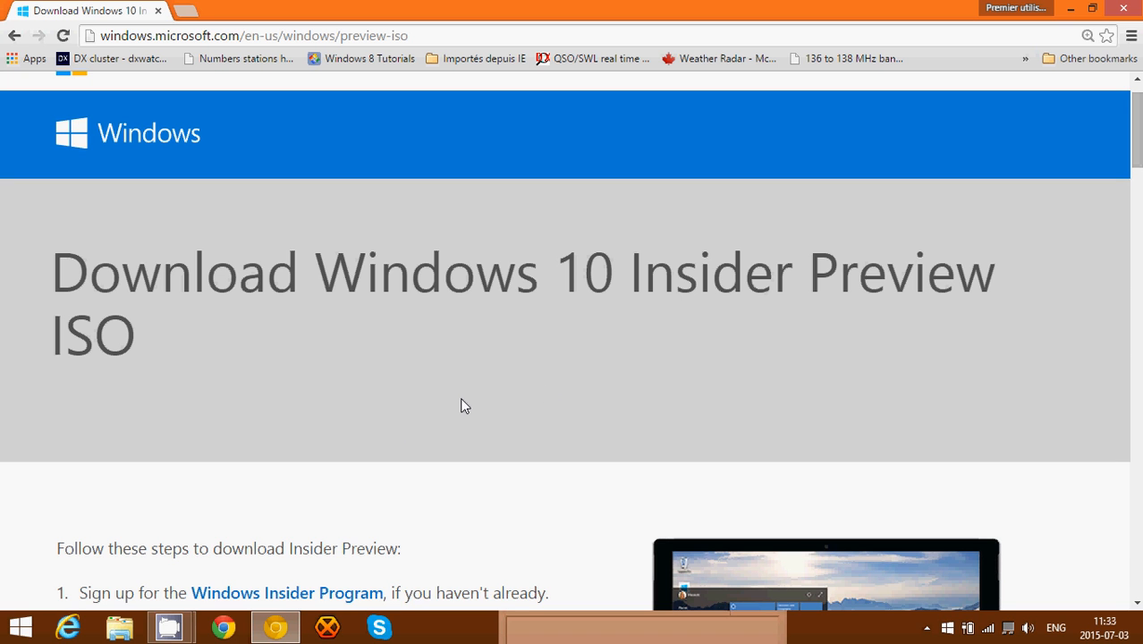
scroll(down, 3)
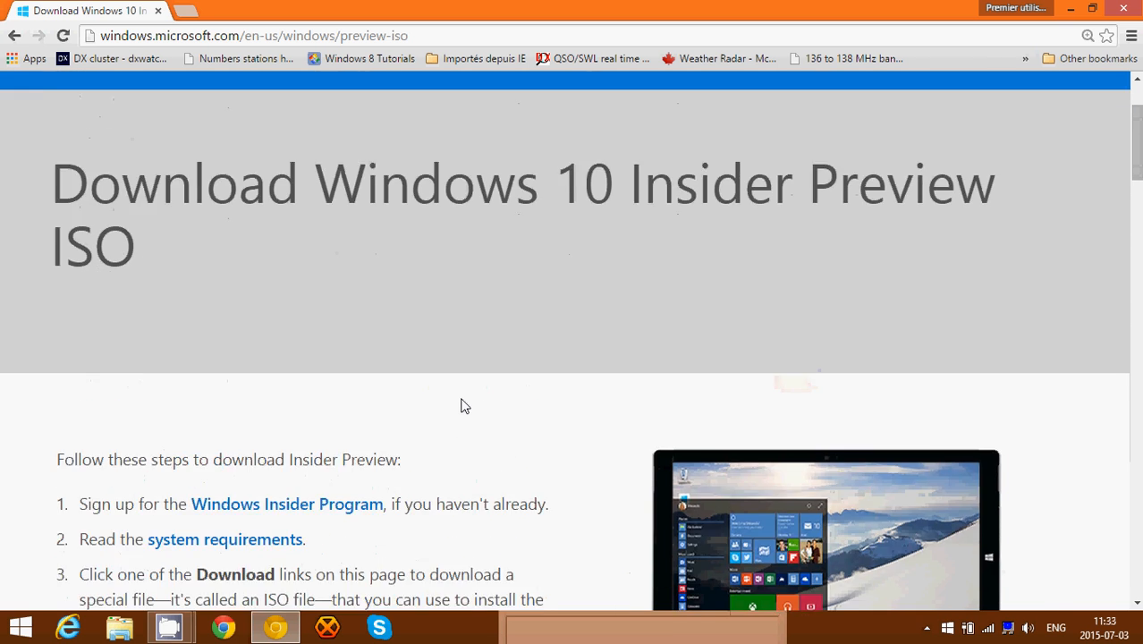
scroll(down, 3)
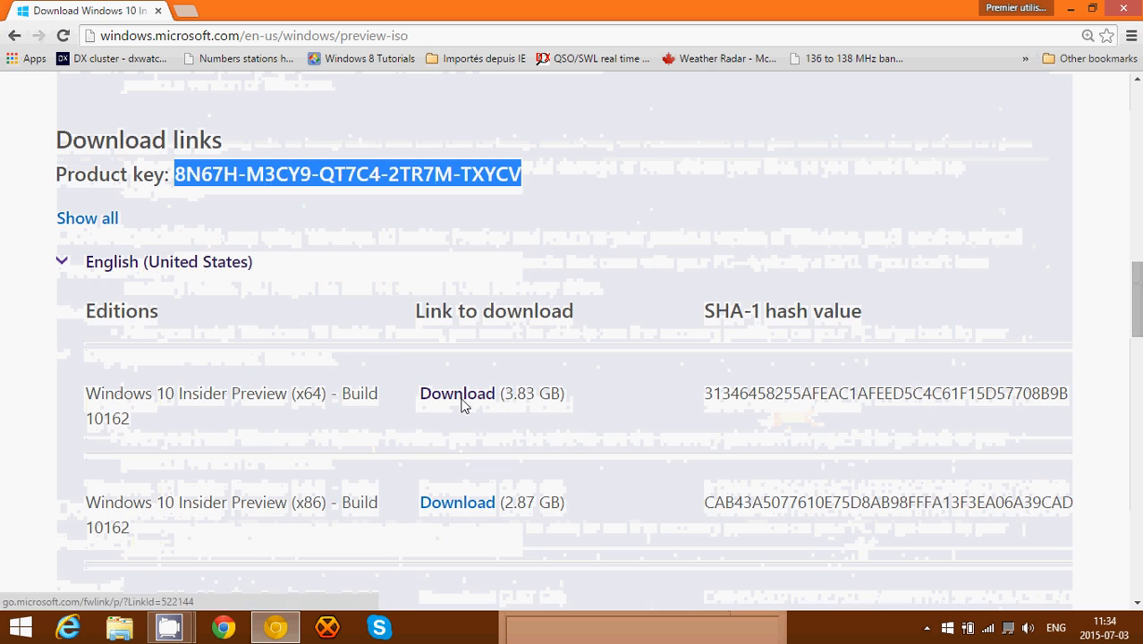
mouse_move(339, 304)
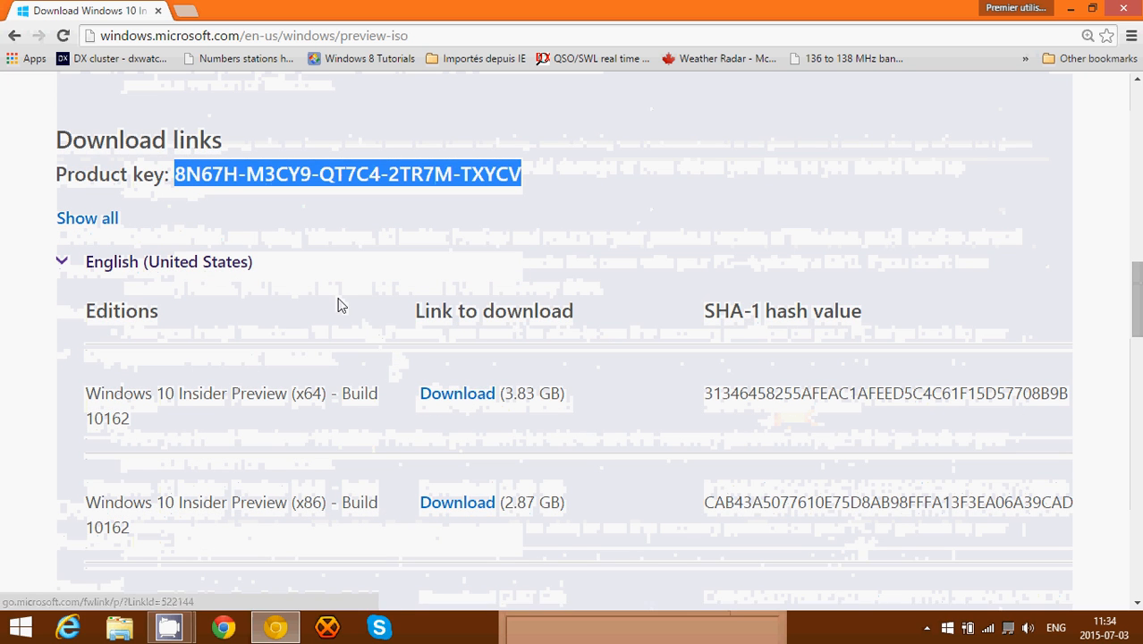
Search Windows for 'rufus' and launch the rufus-2.1 (1) result
scroll(up, 3)
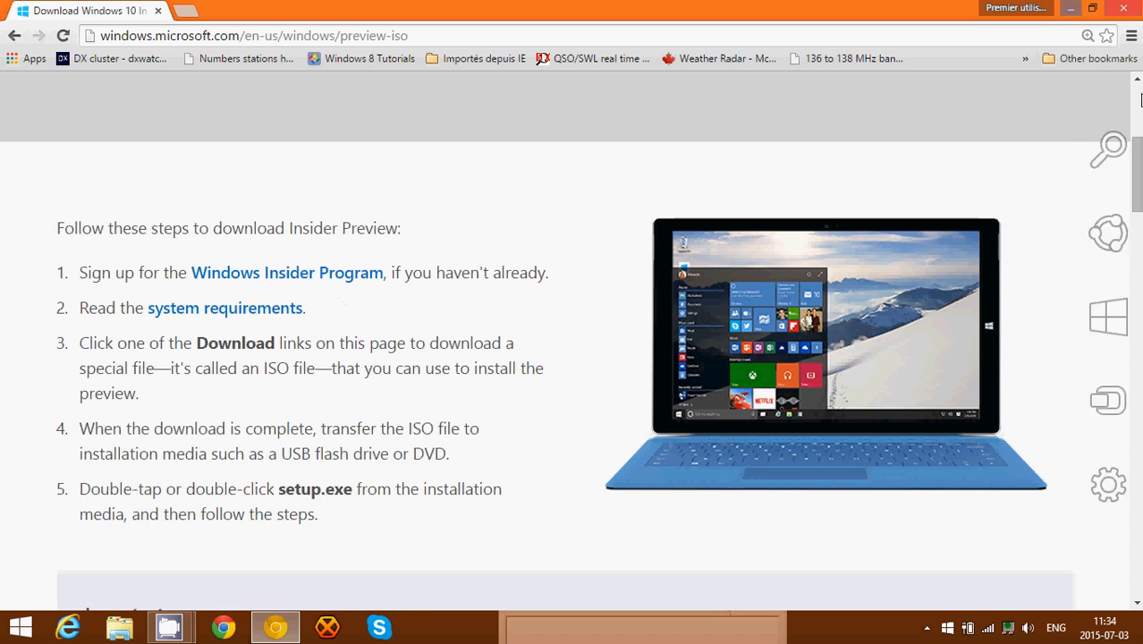
click(1107, 150)
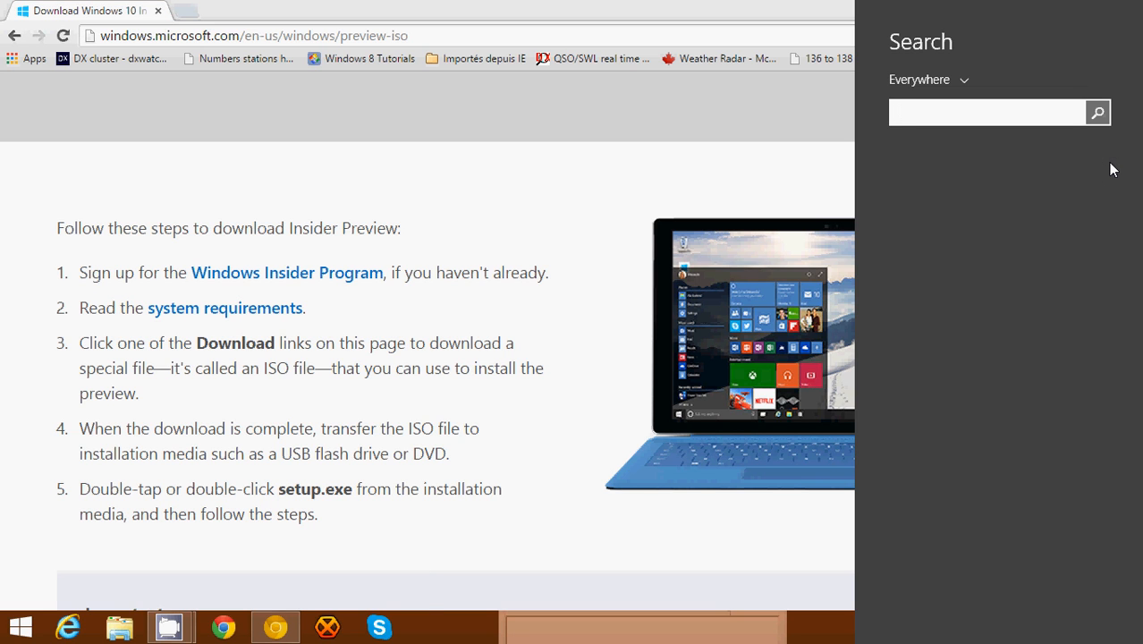
text(rufus)
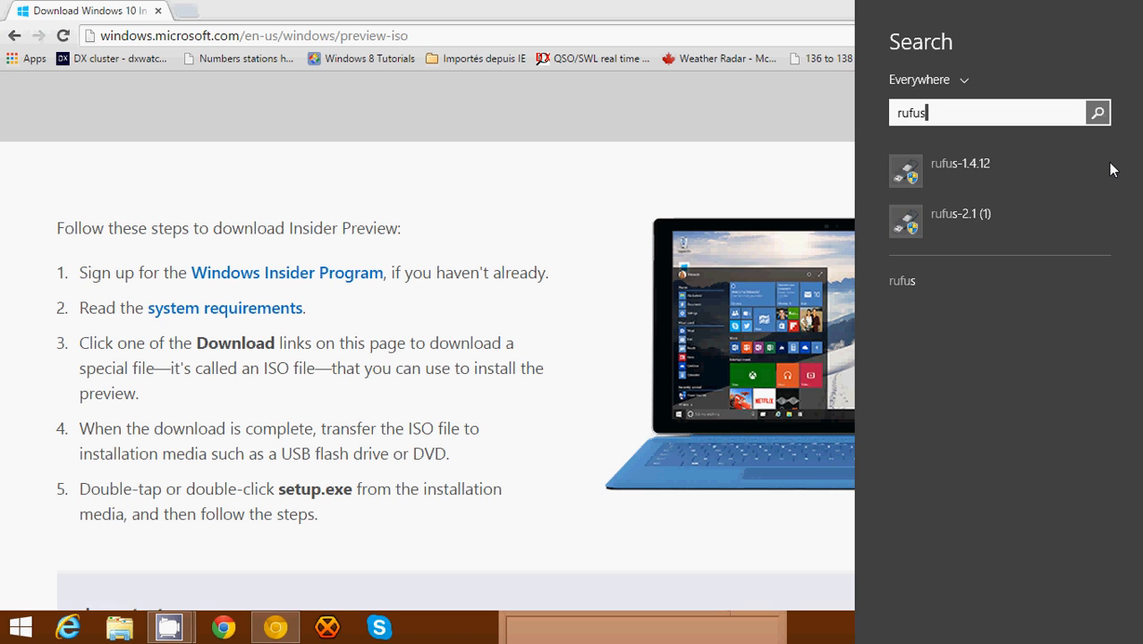
mouse_move(961, 221)
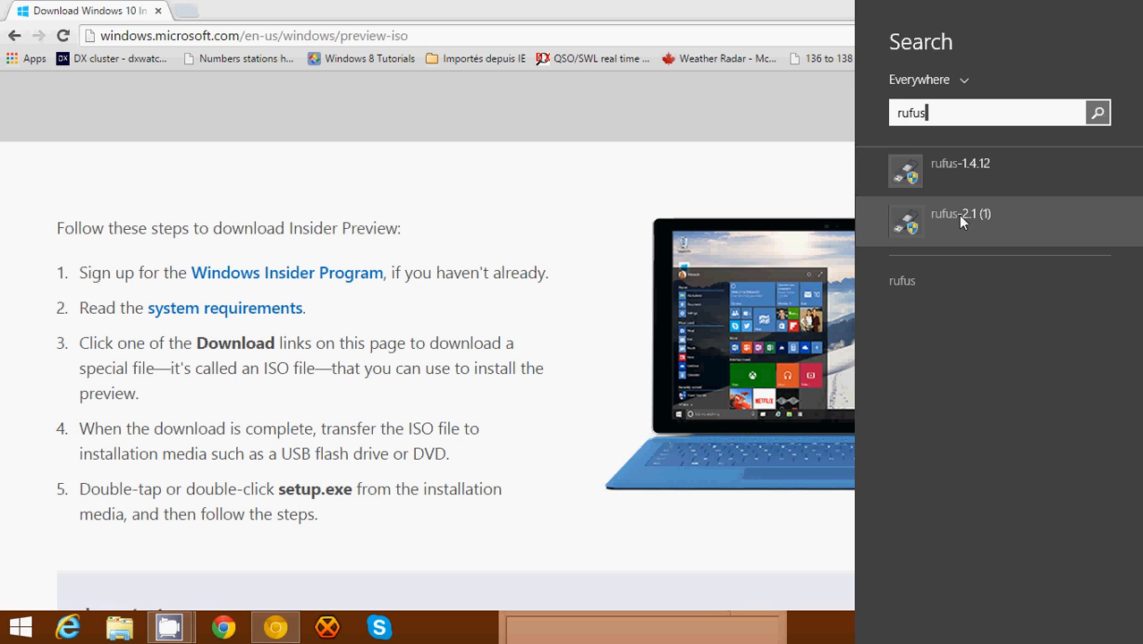
click(640, 354)
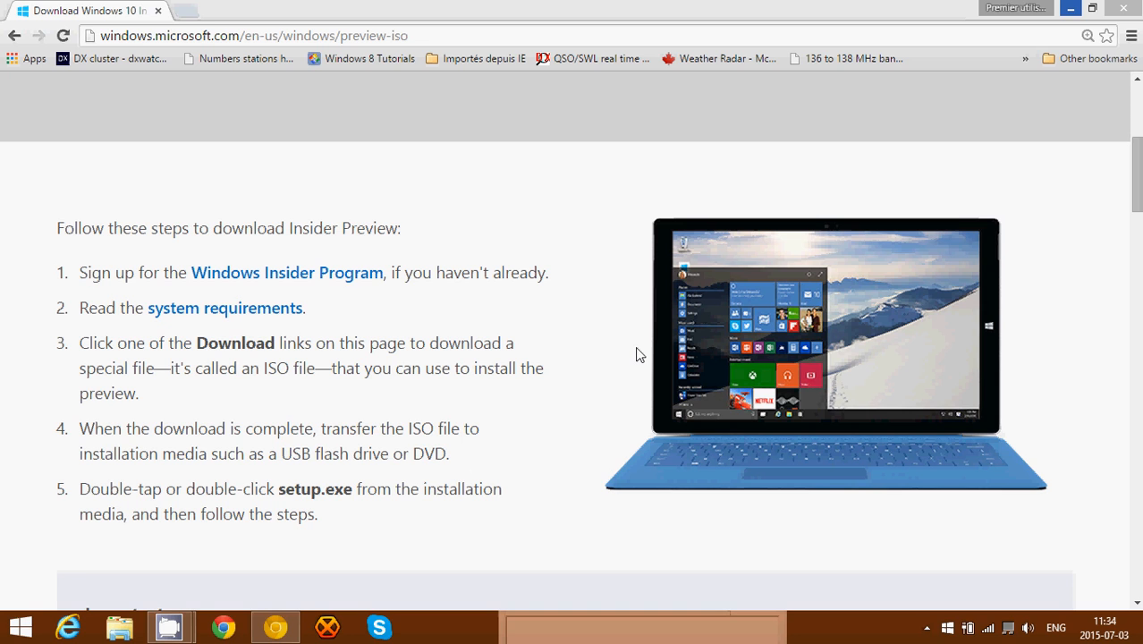
Let Rufus 2.1 start and switch its bootable disk method from FreeDOS to ISO Image
click(430, 625)
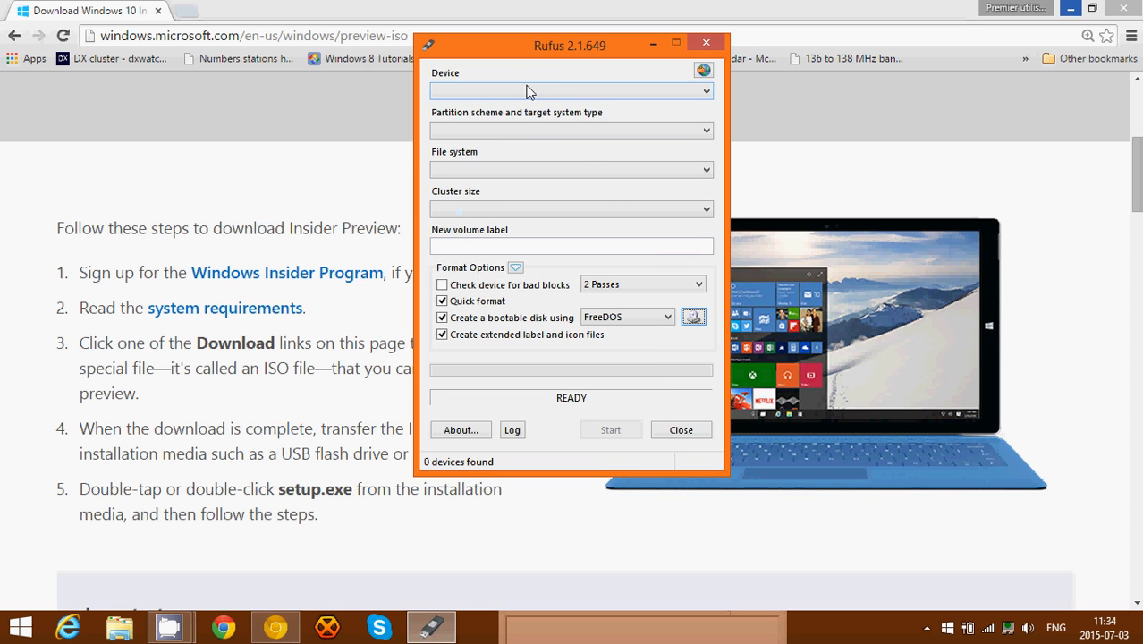
mouse_move(557, 396)
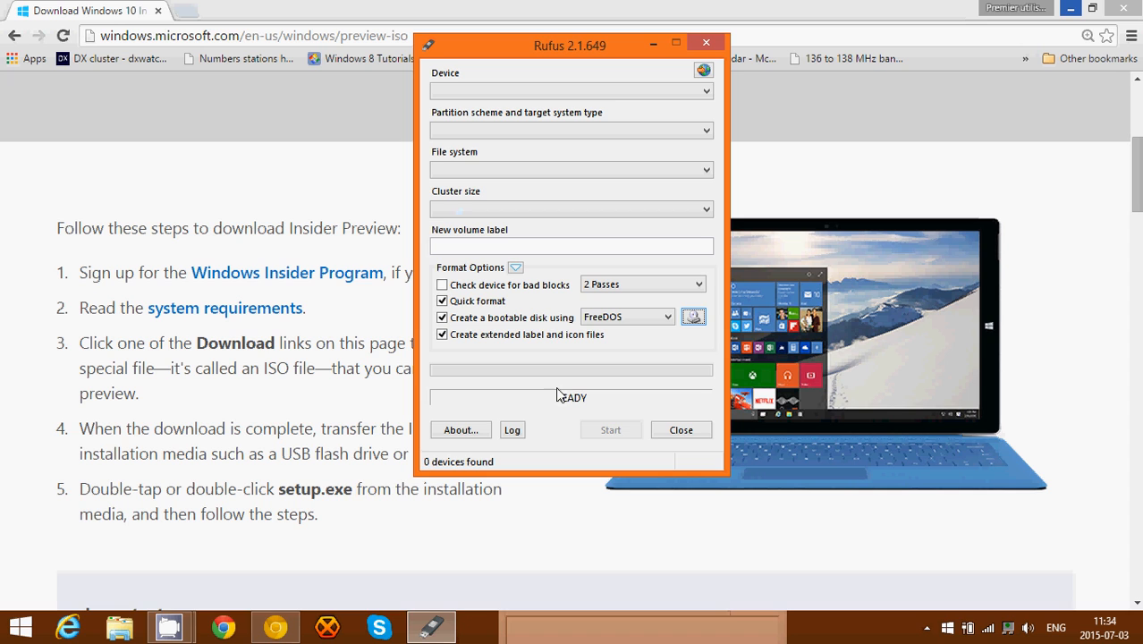
mouse_move(441, 317)
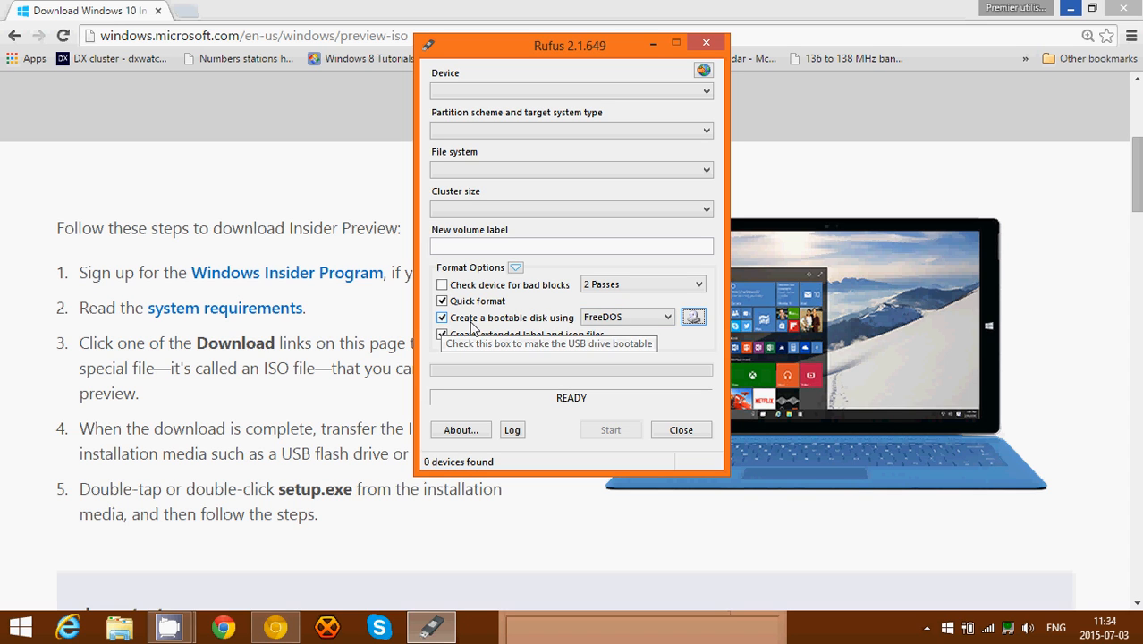
mouse_move(626, 317)
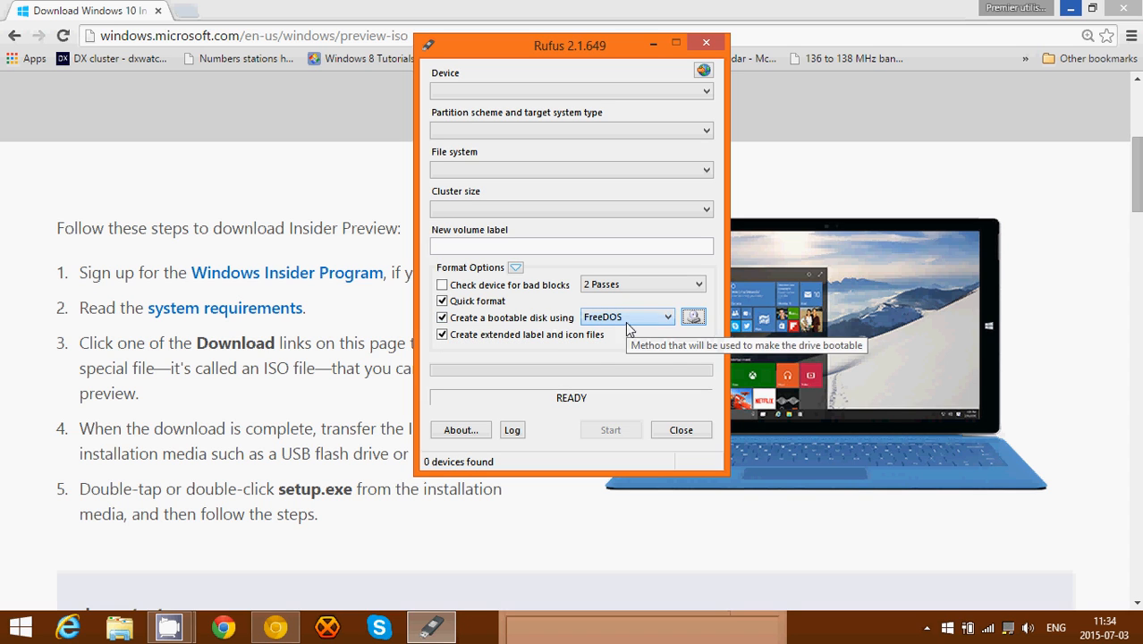
click(667, 317)
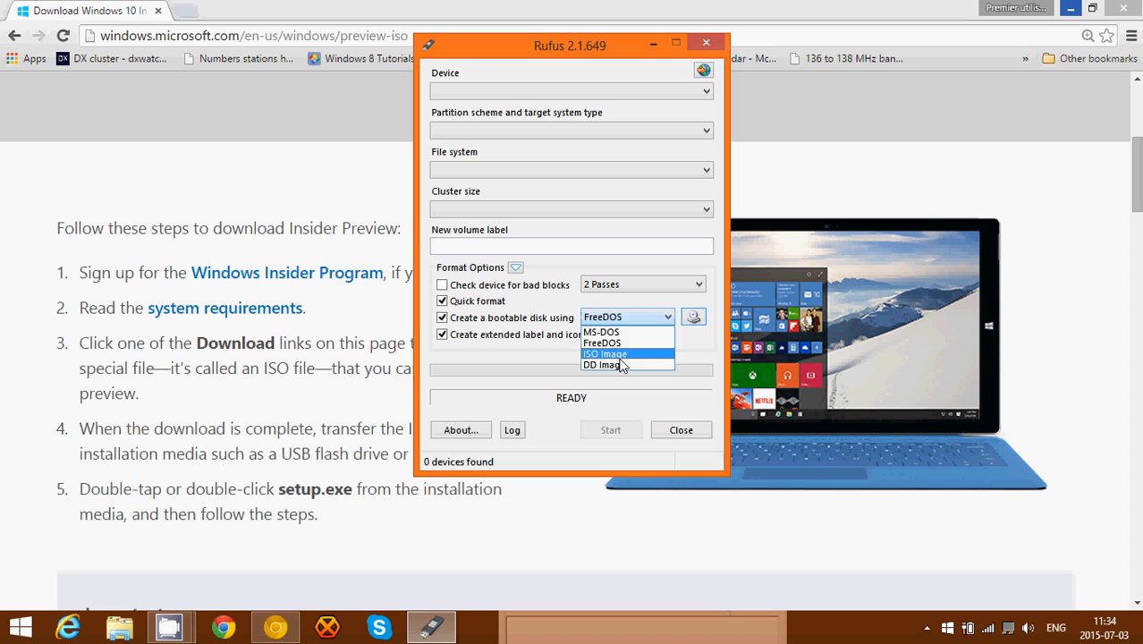
click(604, 353)
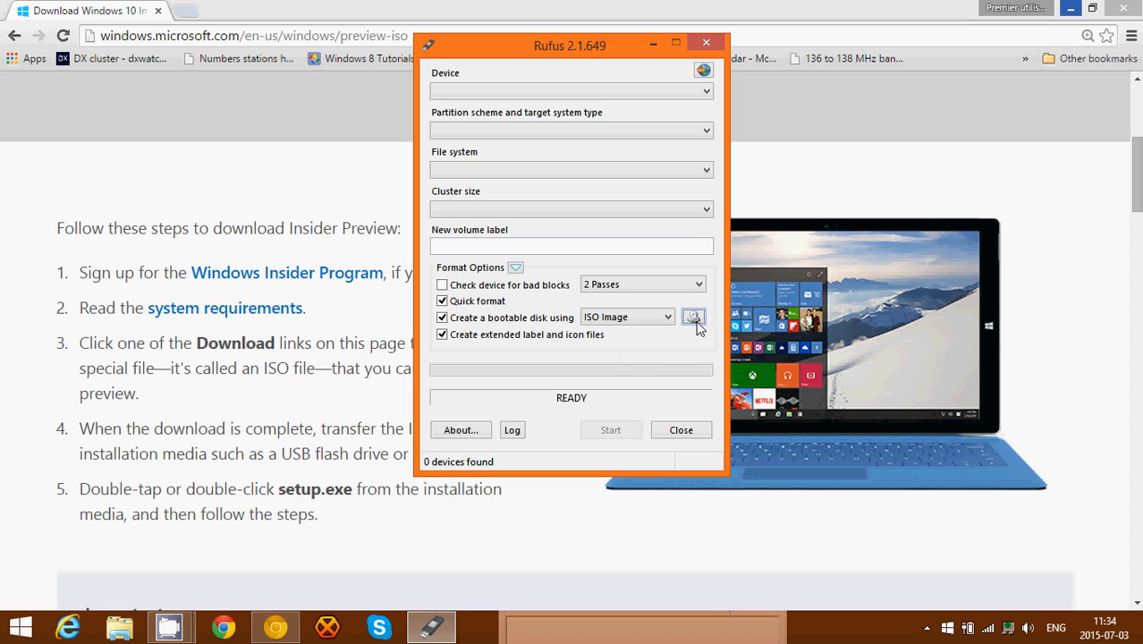
mouse_move(694, 318)
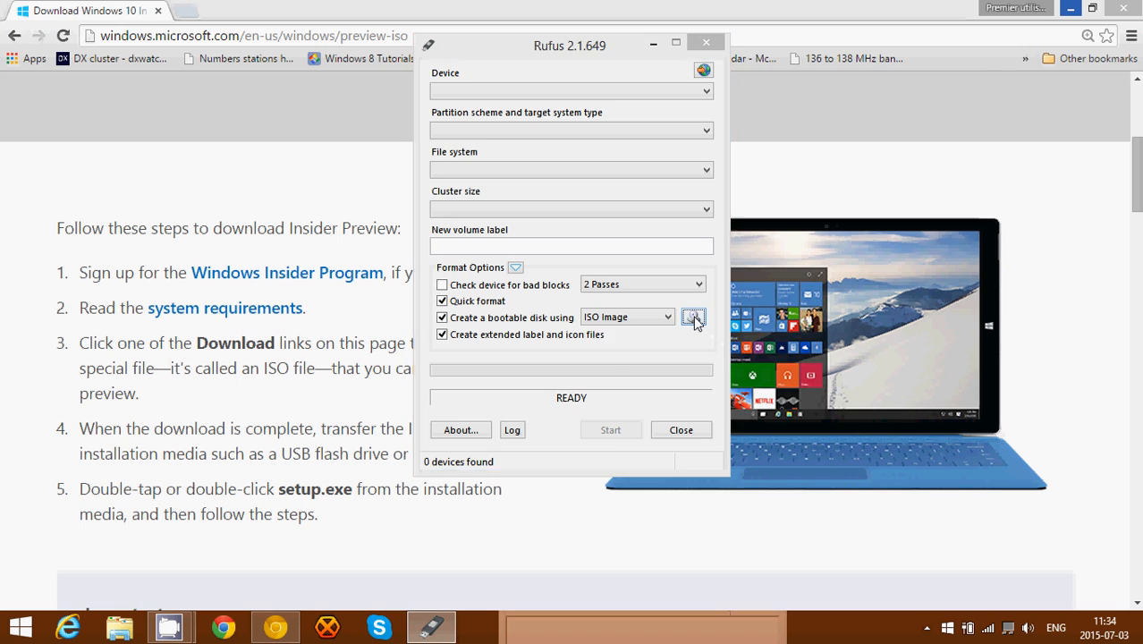
click(694, 317)
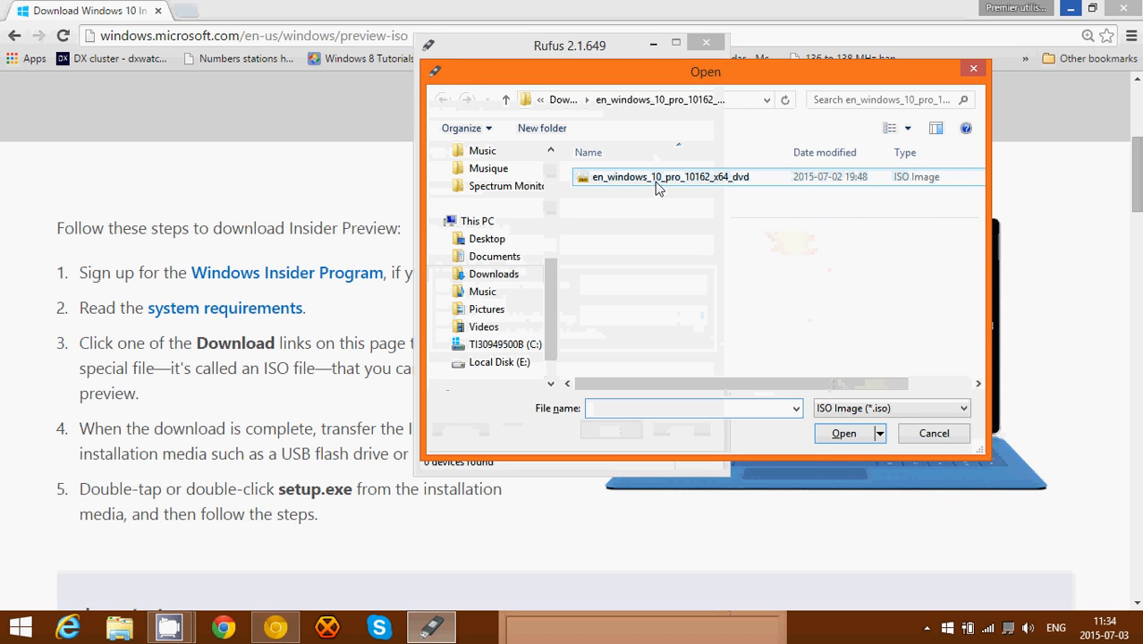
click(669, 177)
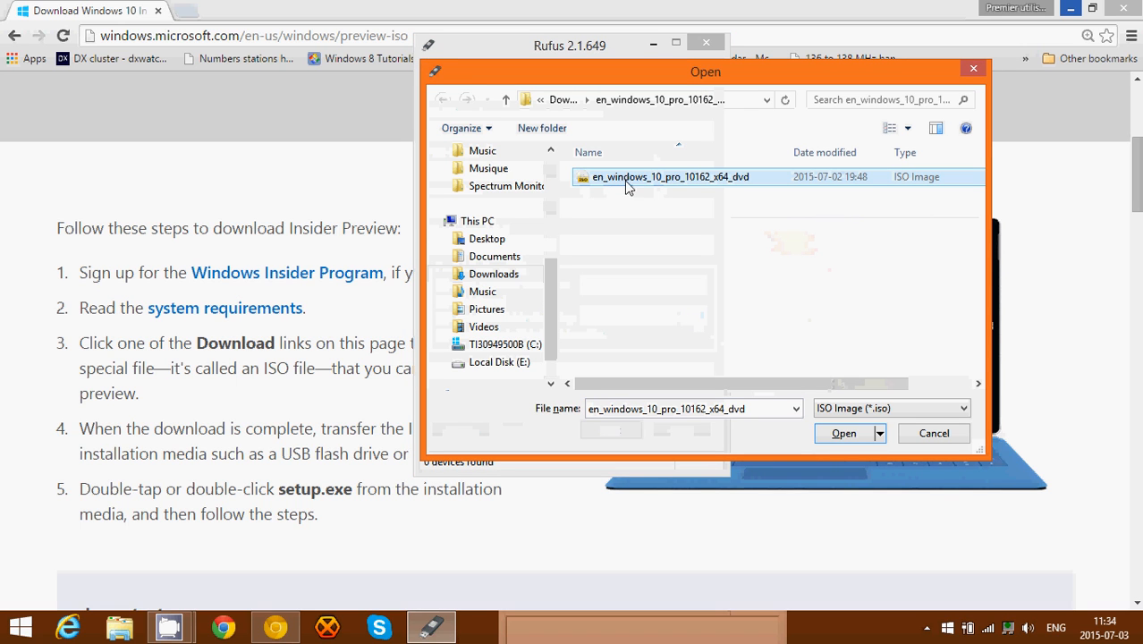
mouse_move(738, 185)
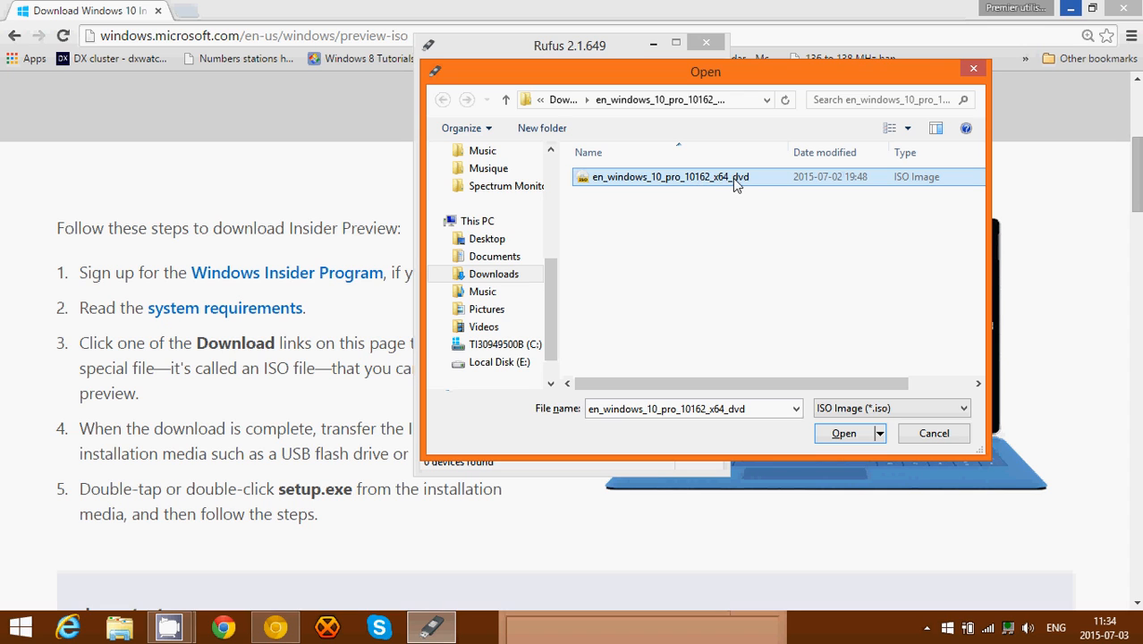
mouse_move(824, 408)
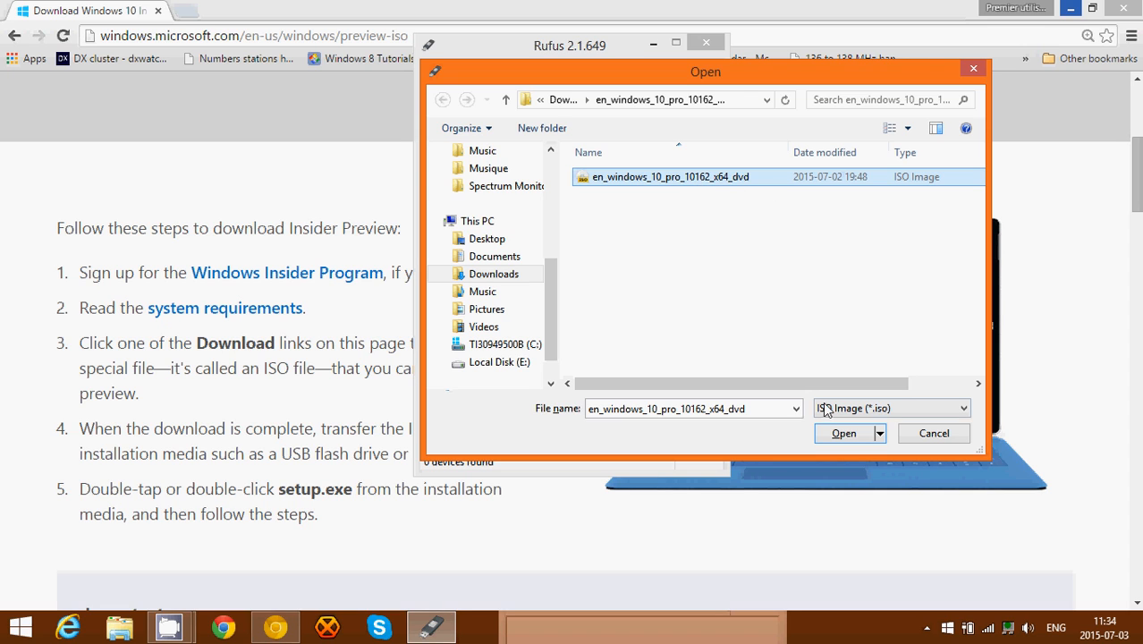
mouse_move(934, 432)
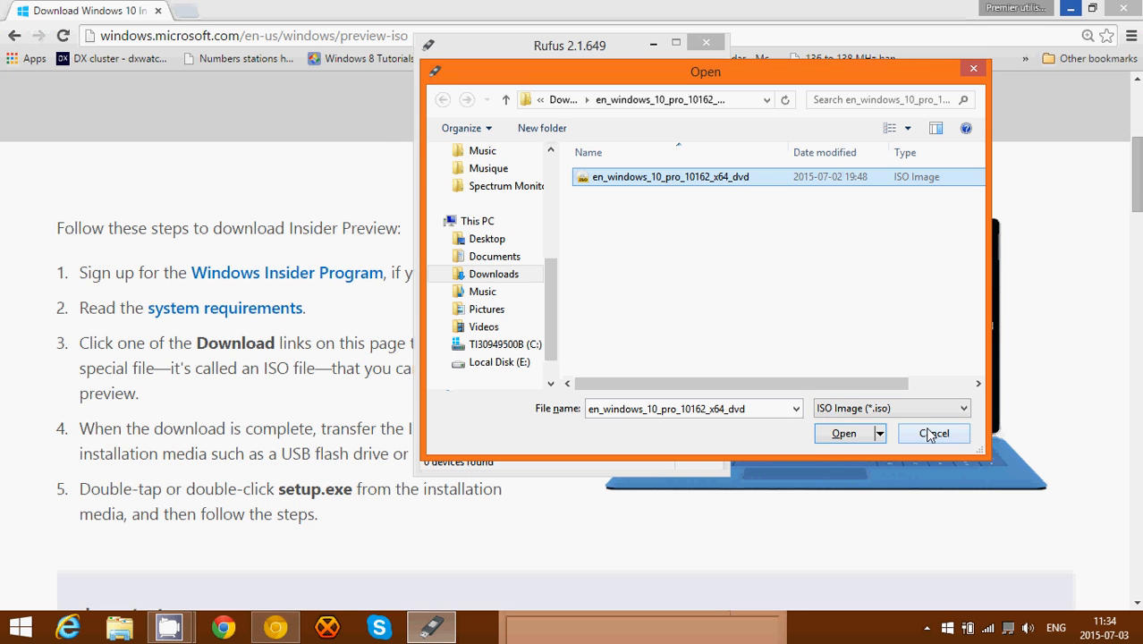
click(933, 433)
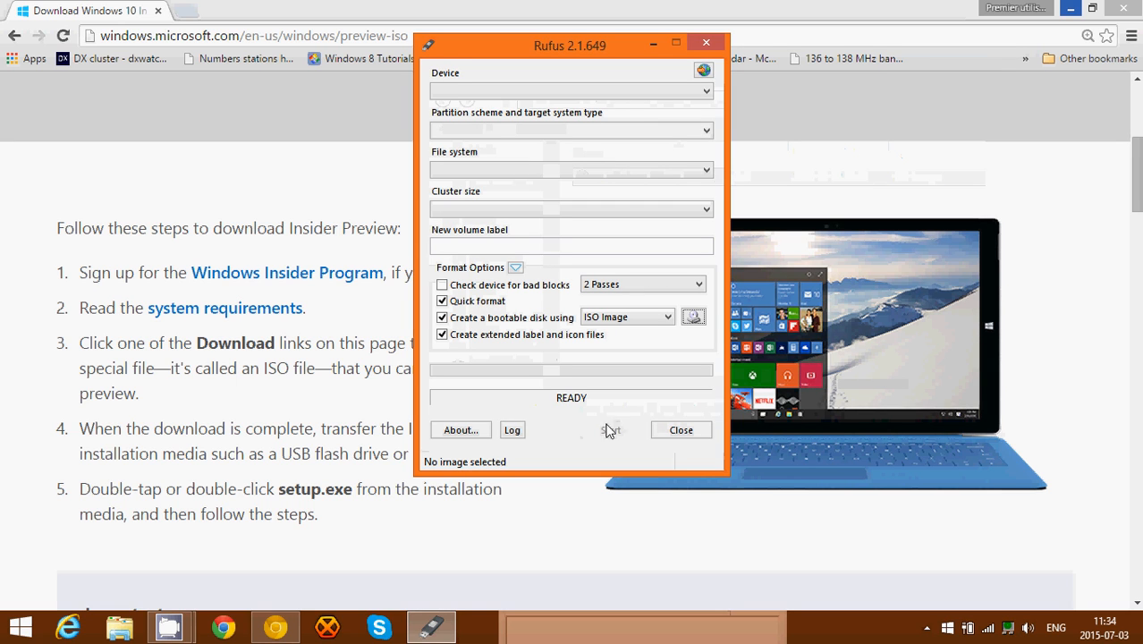
mouse_move(622, 445)
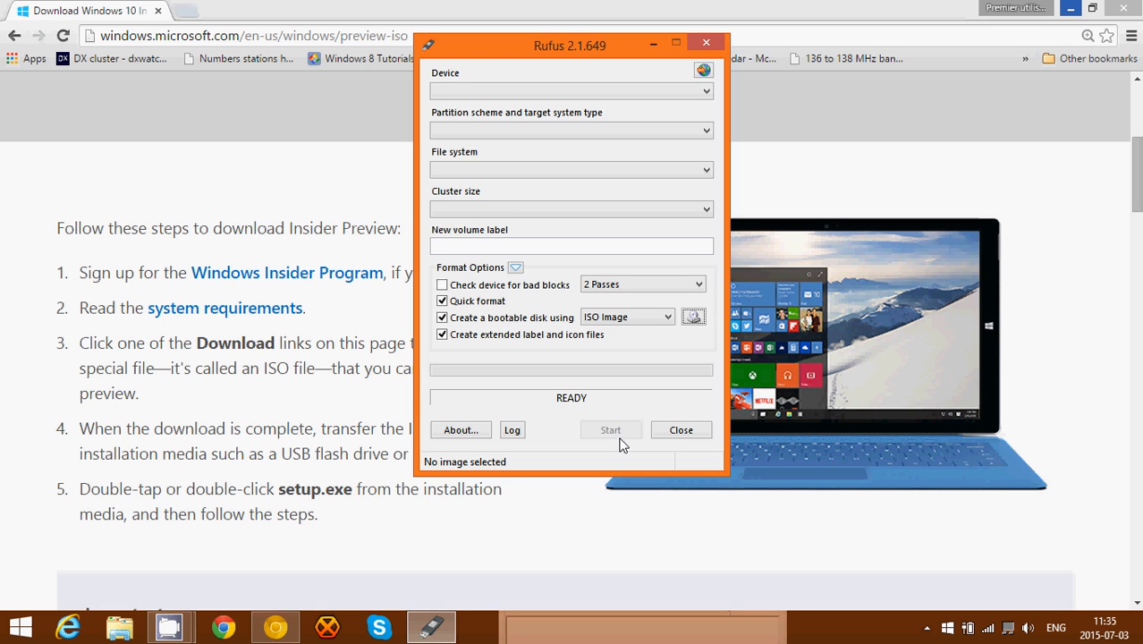
Close Rufus to return to the Windows 10 Insider Preview ISO page
click(680, 429)
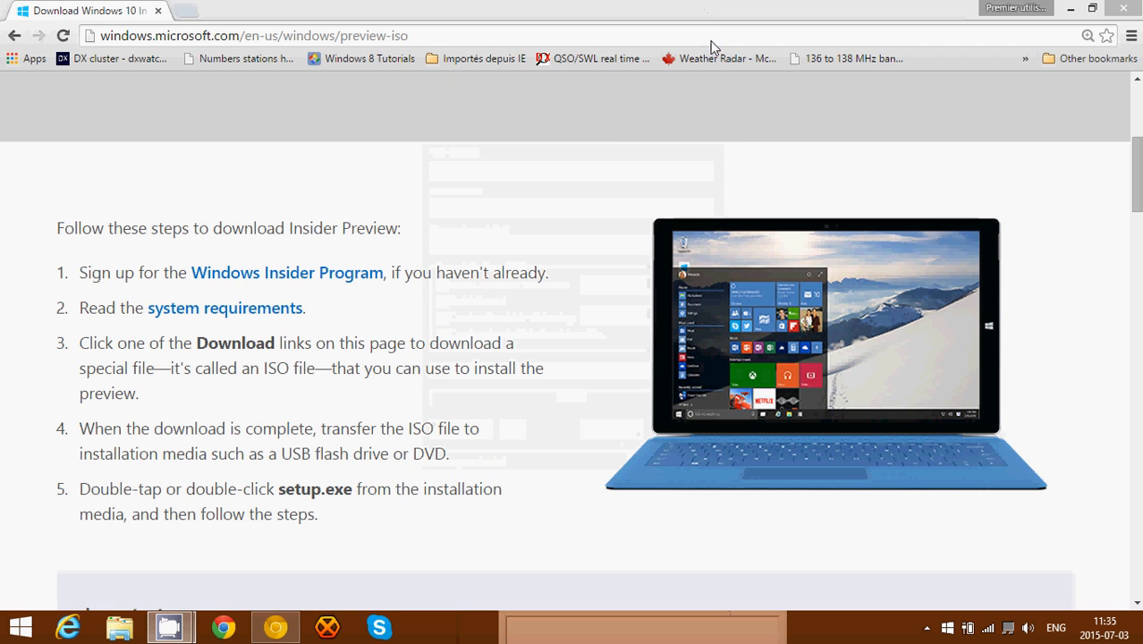
scroll(up, 3)
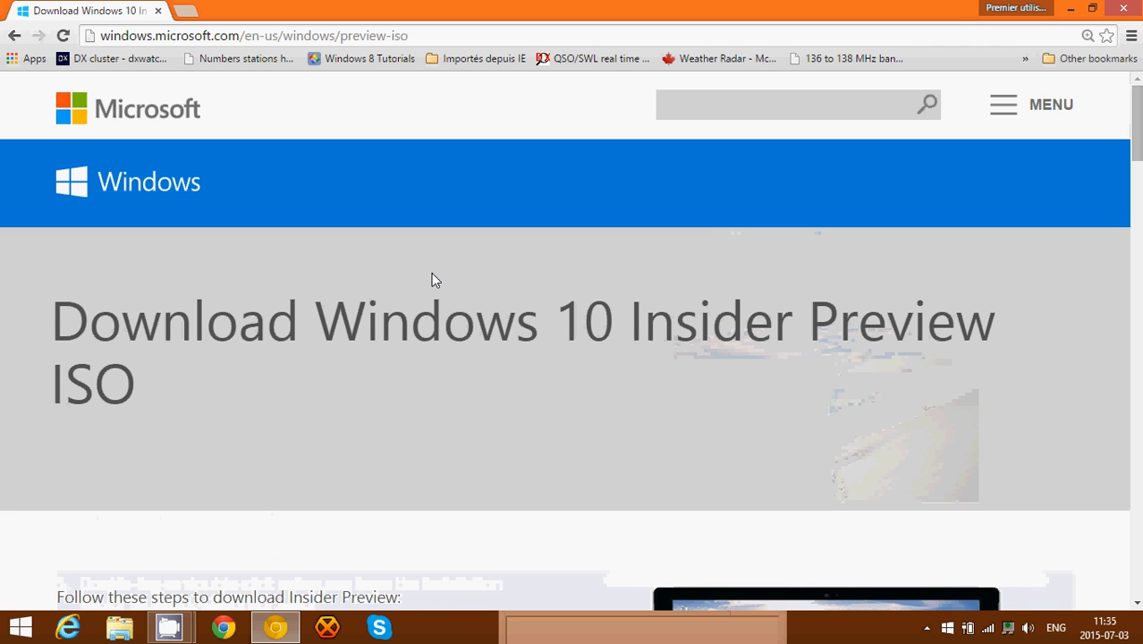
scroll(down, 3)
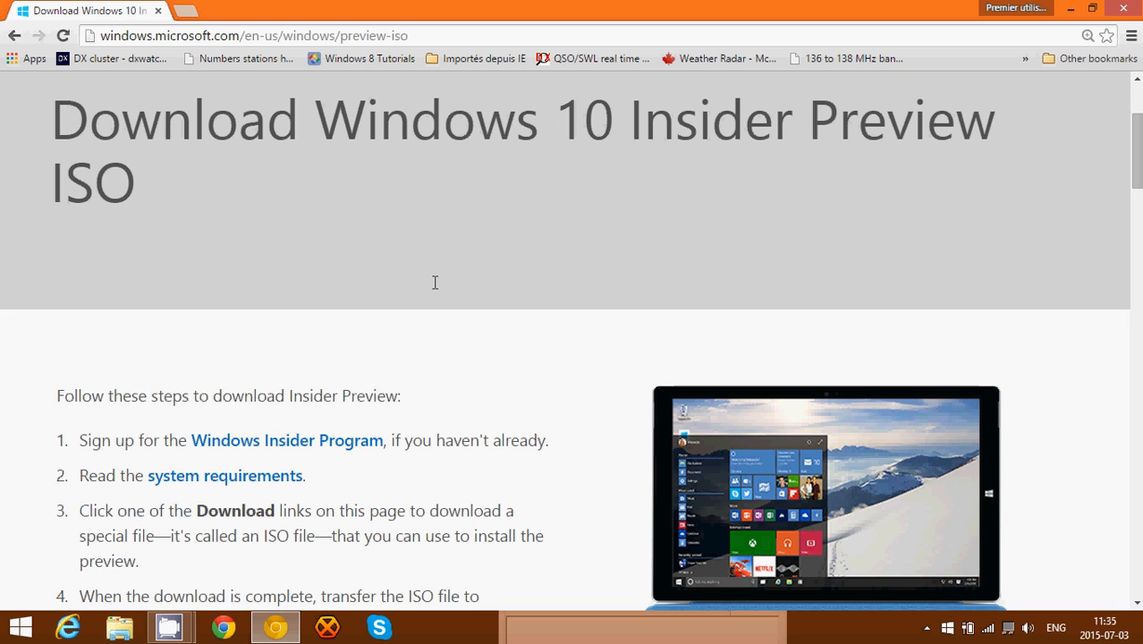
scroll(up, 3)
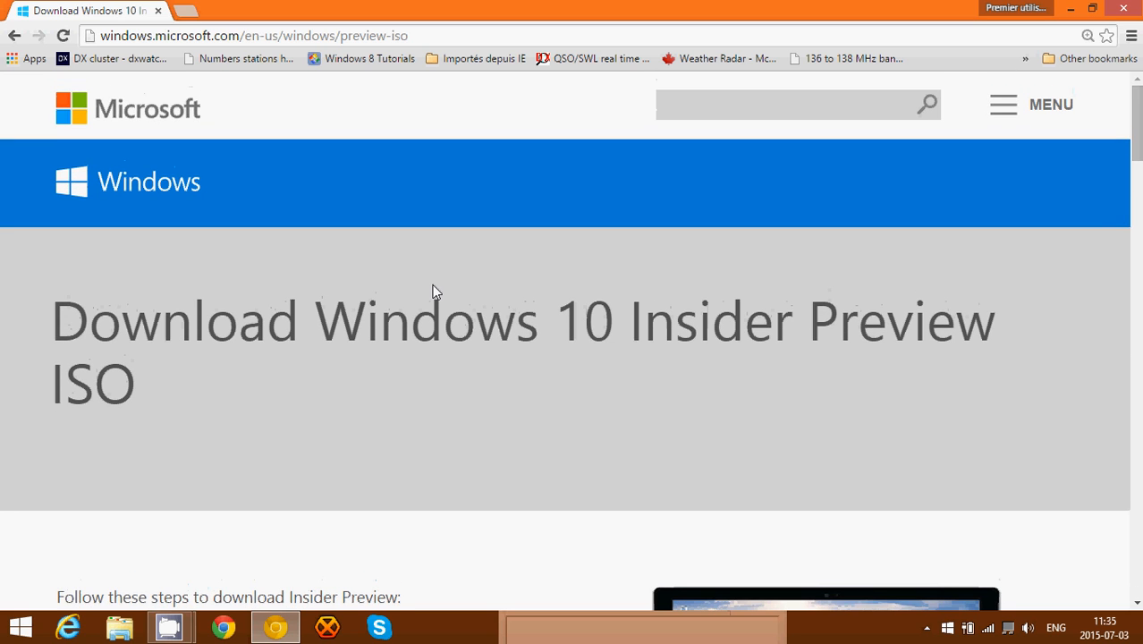
mouse_move(501, 420)
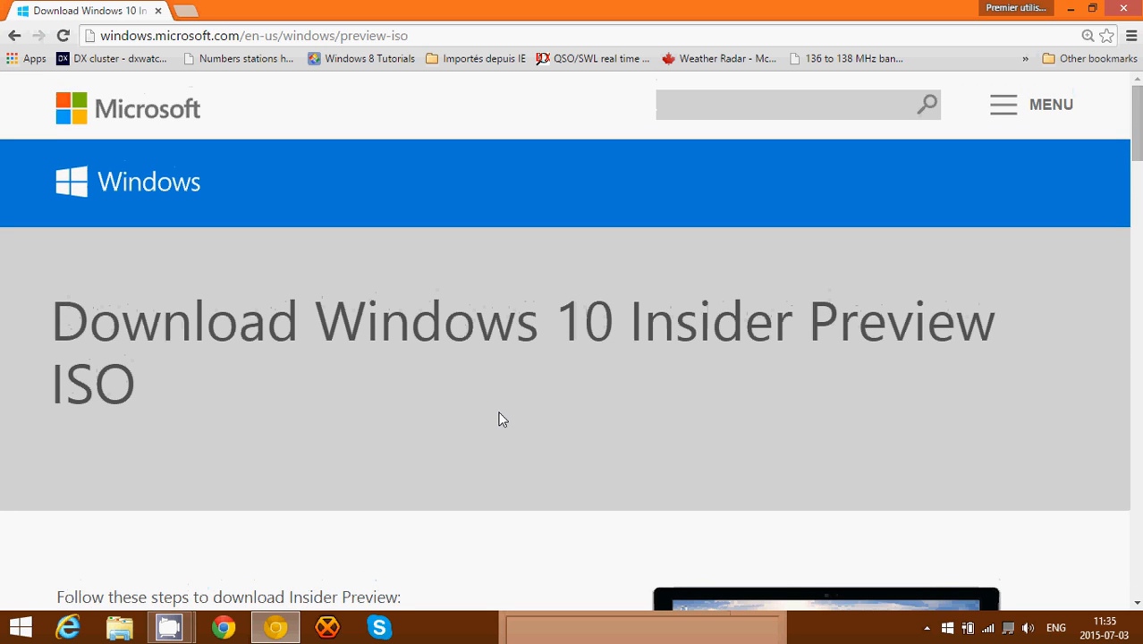
mouse_move(496, 445)
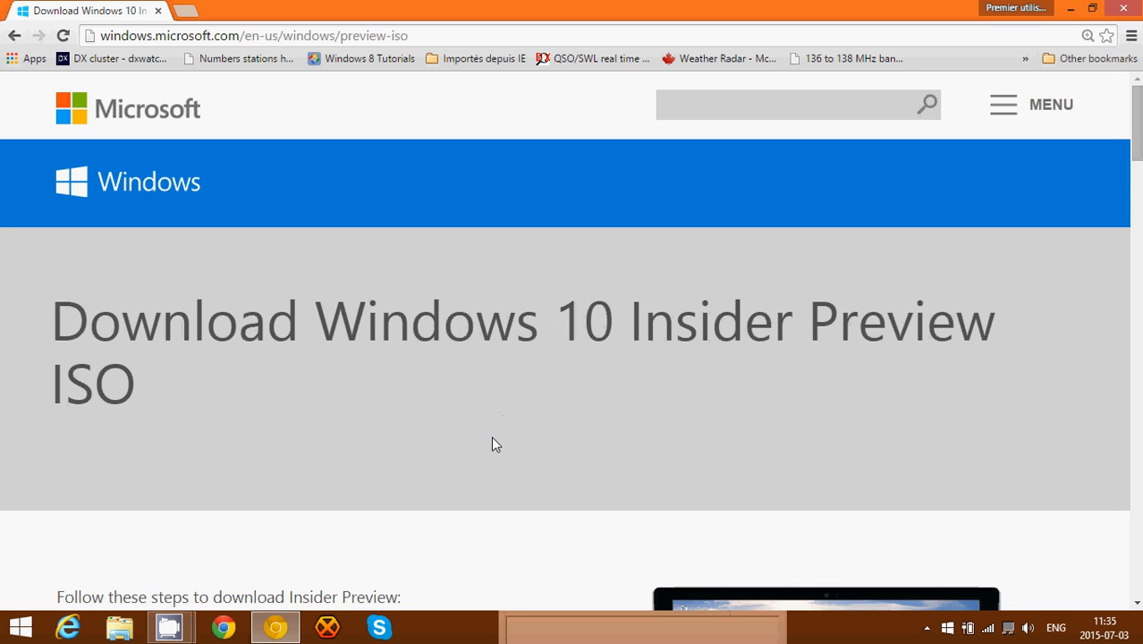
mouse_move(471, 448)
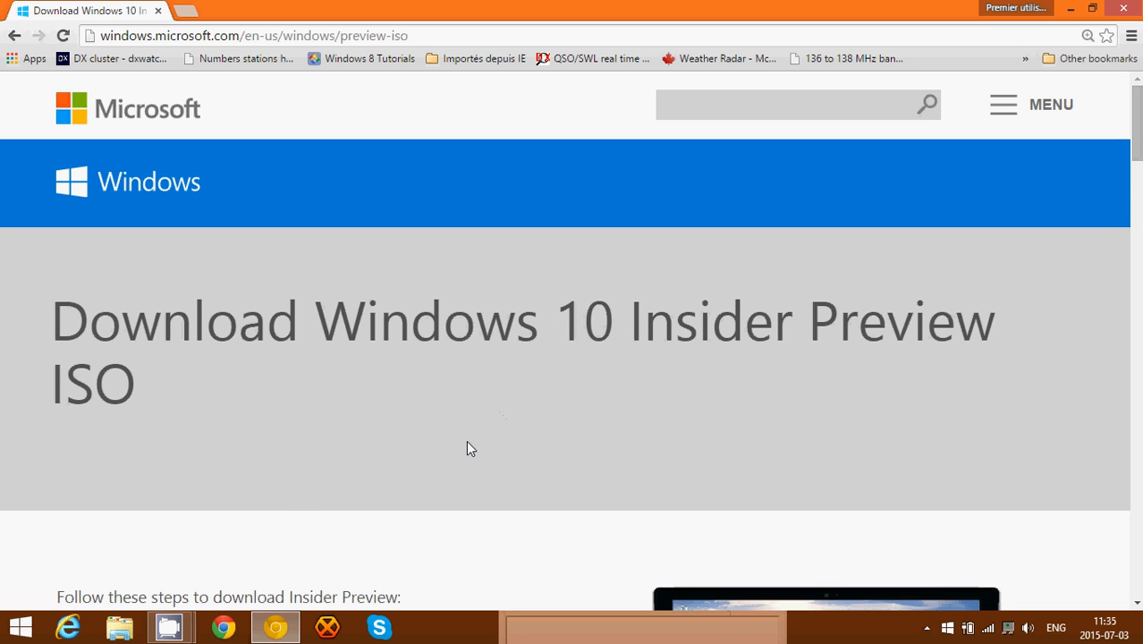
mouse_move(298, 498)
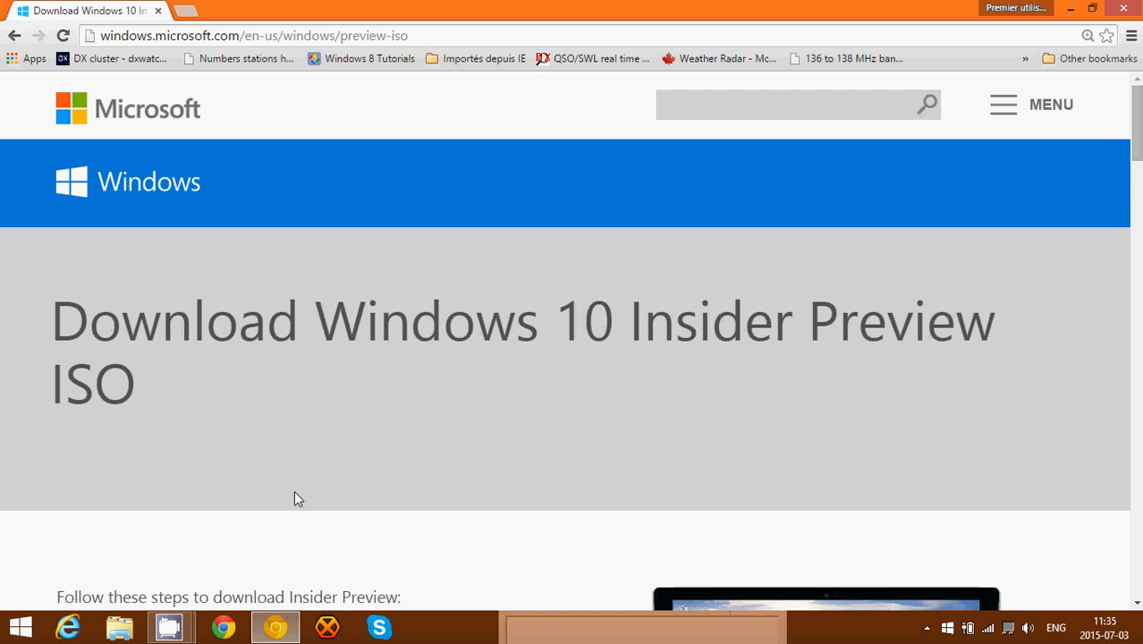
scroll(down, 3)
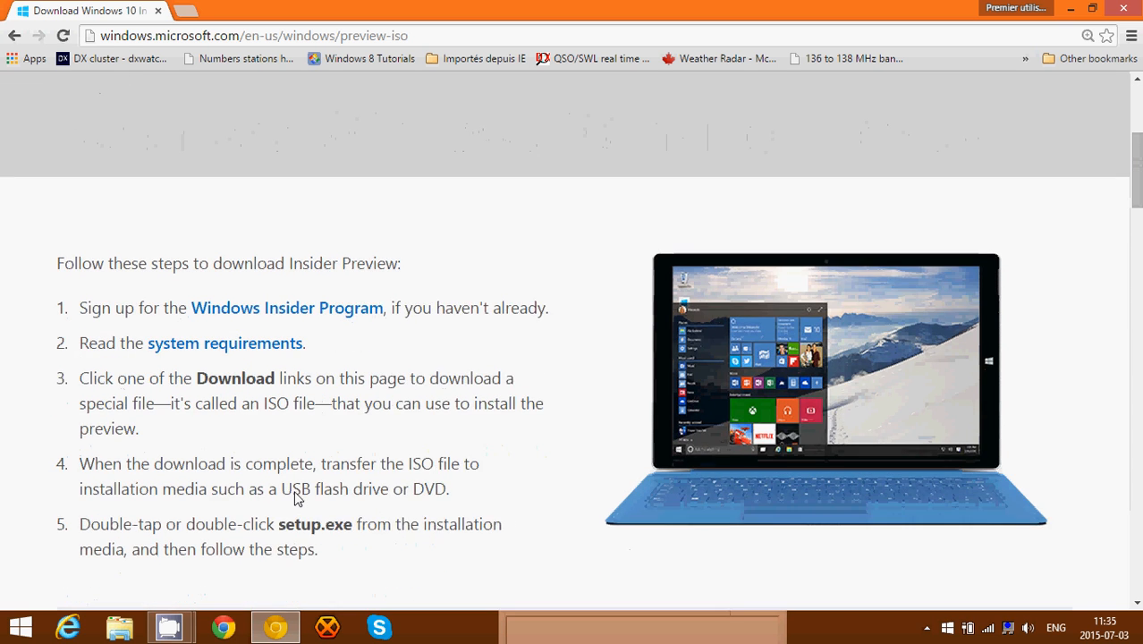
scroll(down, 3)
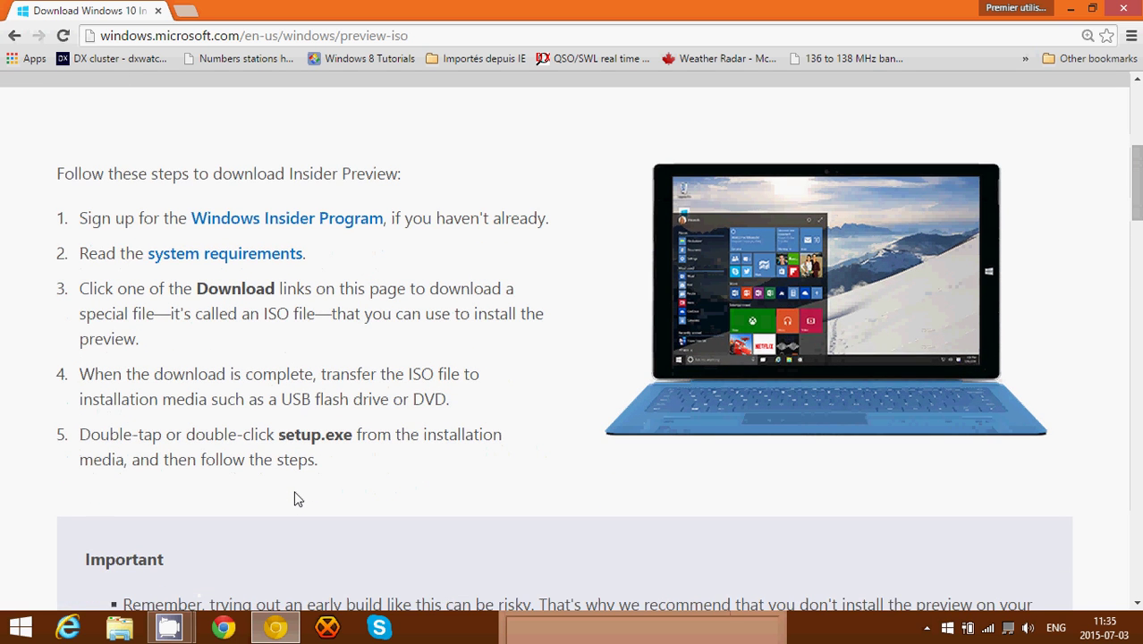
mouse_move(477, 507)
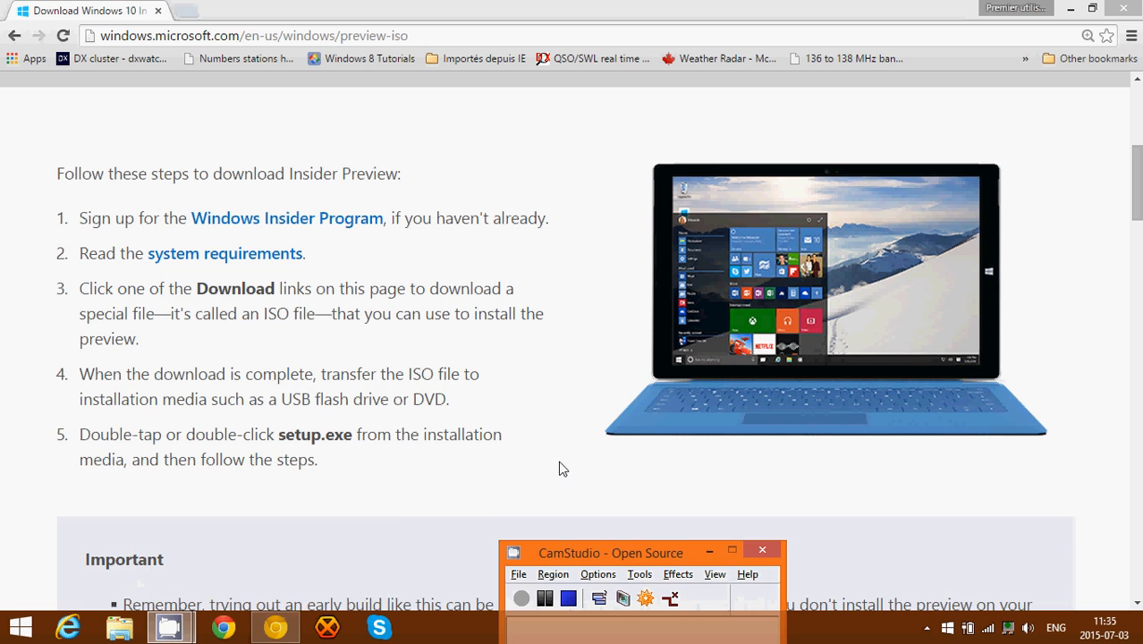
mouse_move(572, 588)
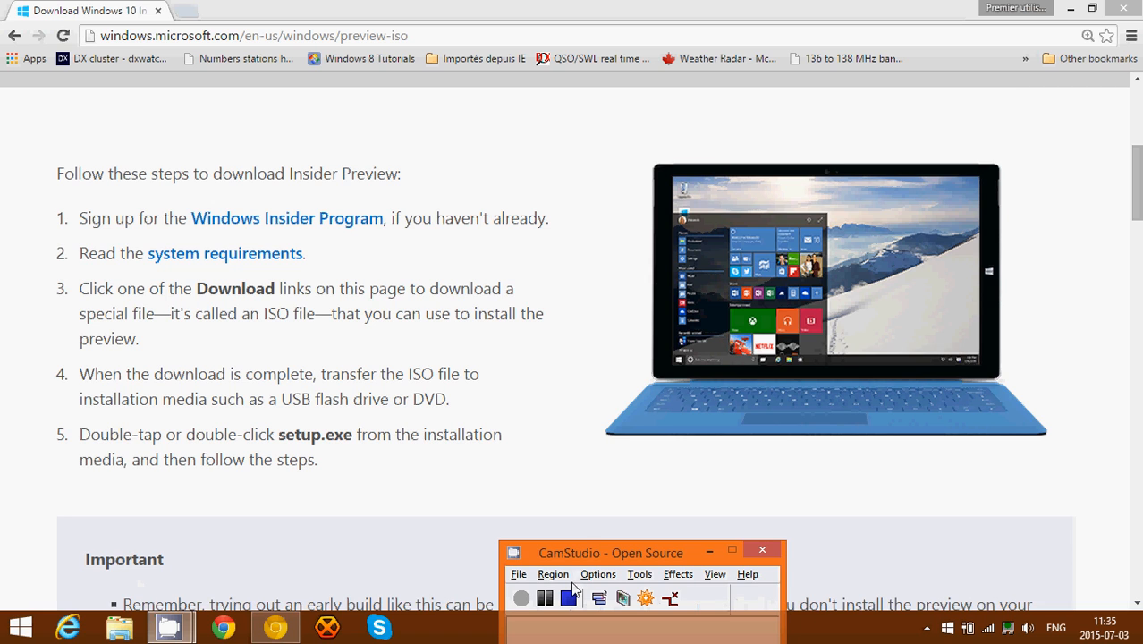